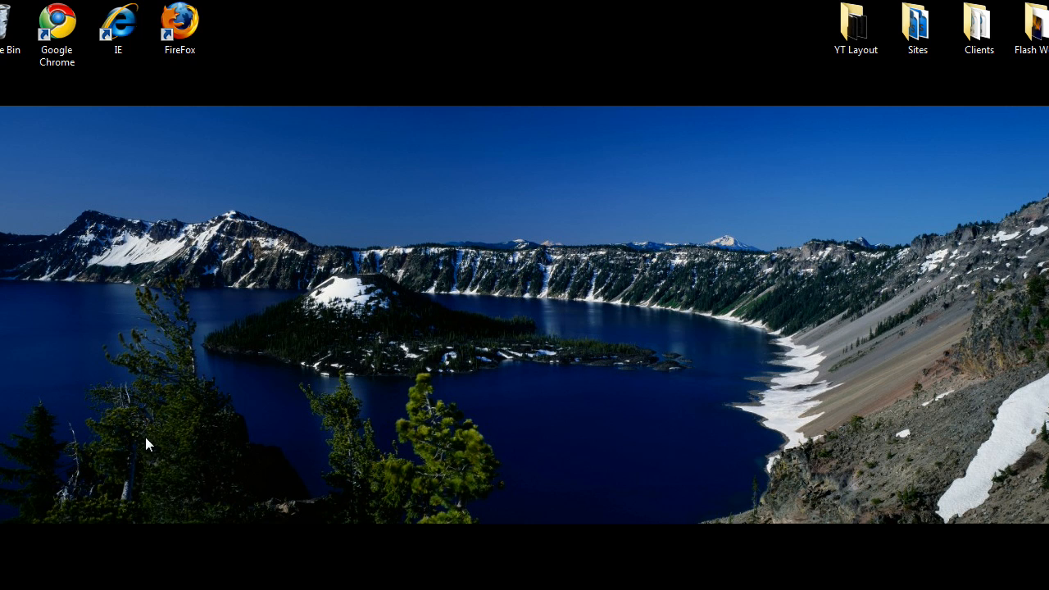
Launch Internet Explorer from the Start menu, landing on the Google homepage
left_click(17, 587)
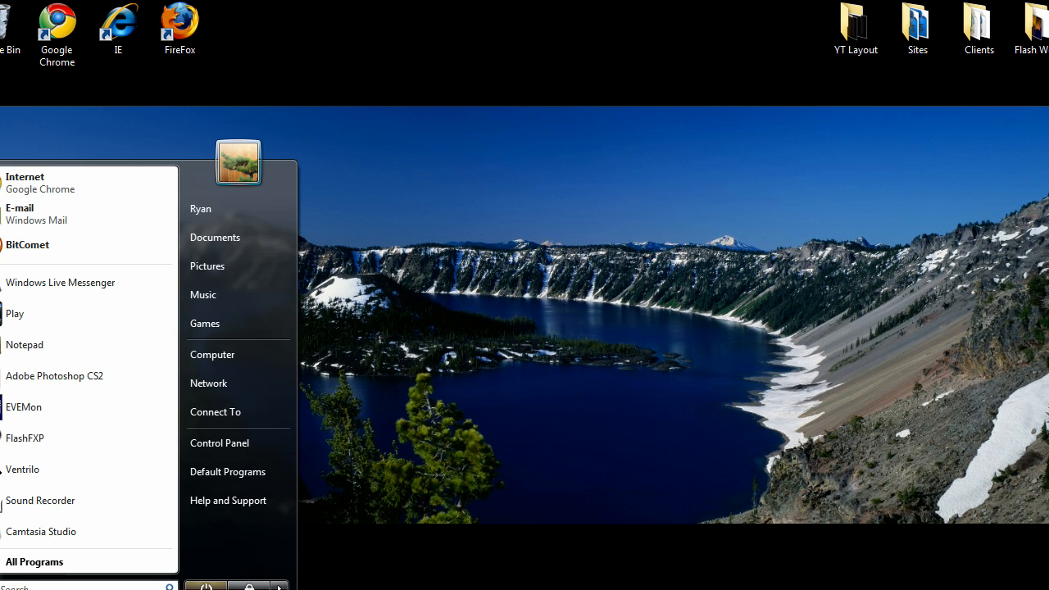
left_click(74, 462)
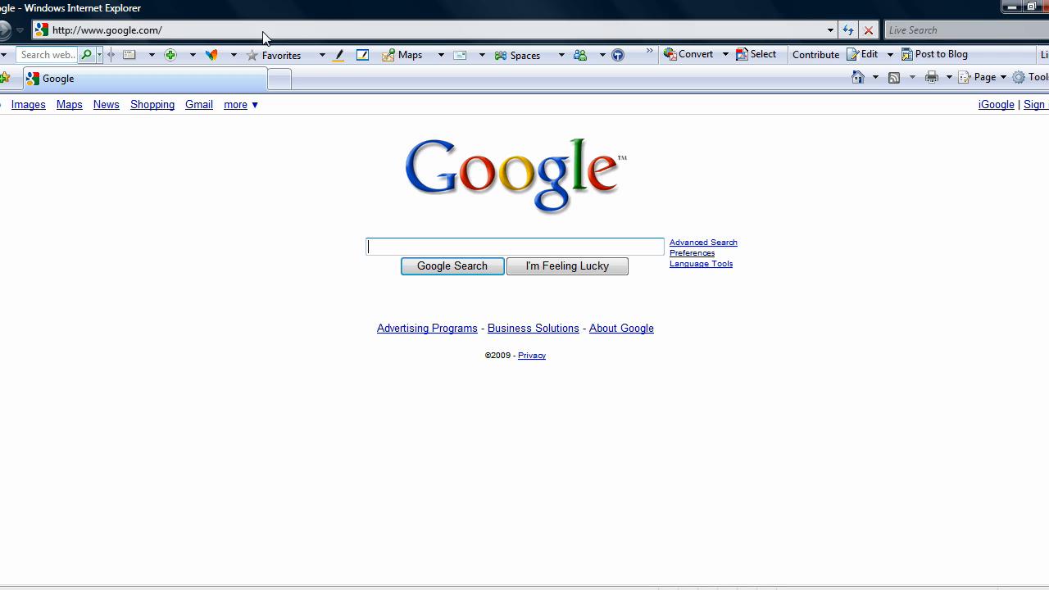
type("w")
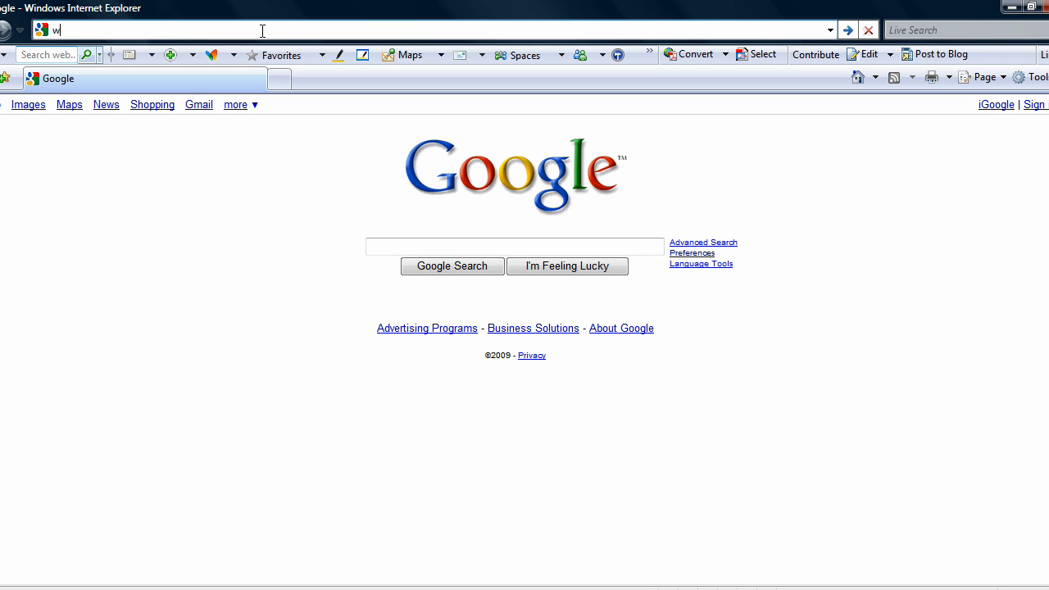
type("ww.ytlayouts.net/")
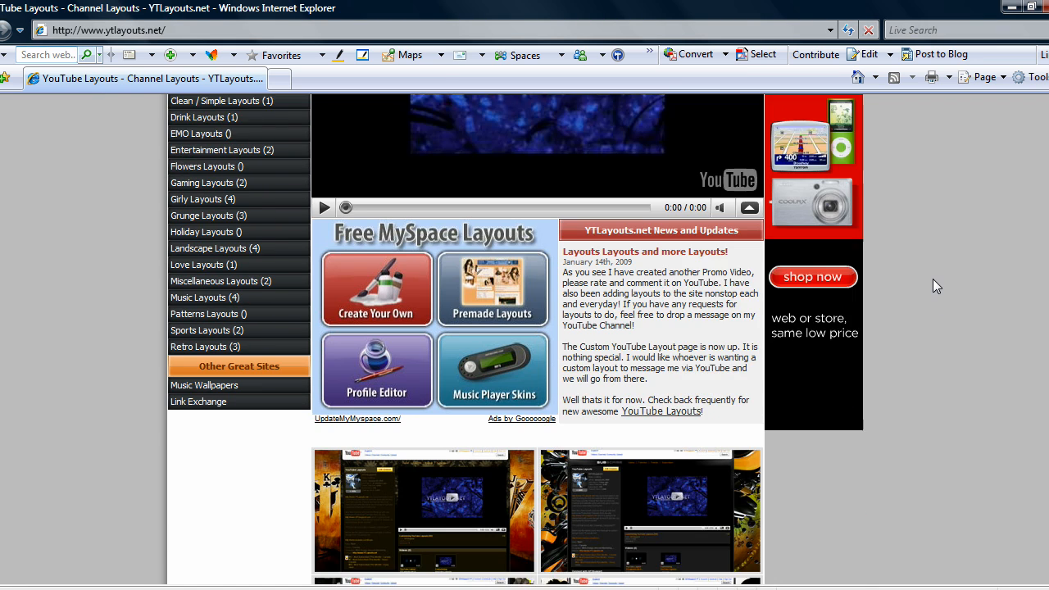
scroll("down", 3)
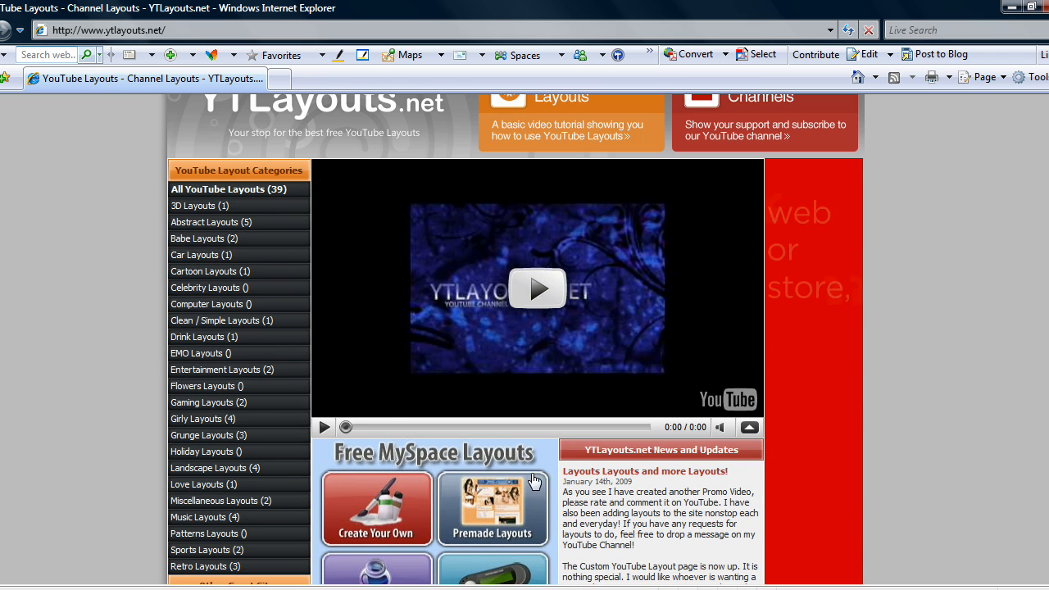
scroll("down", 3)
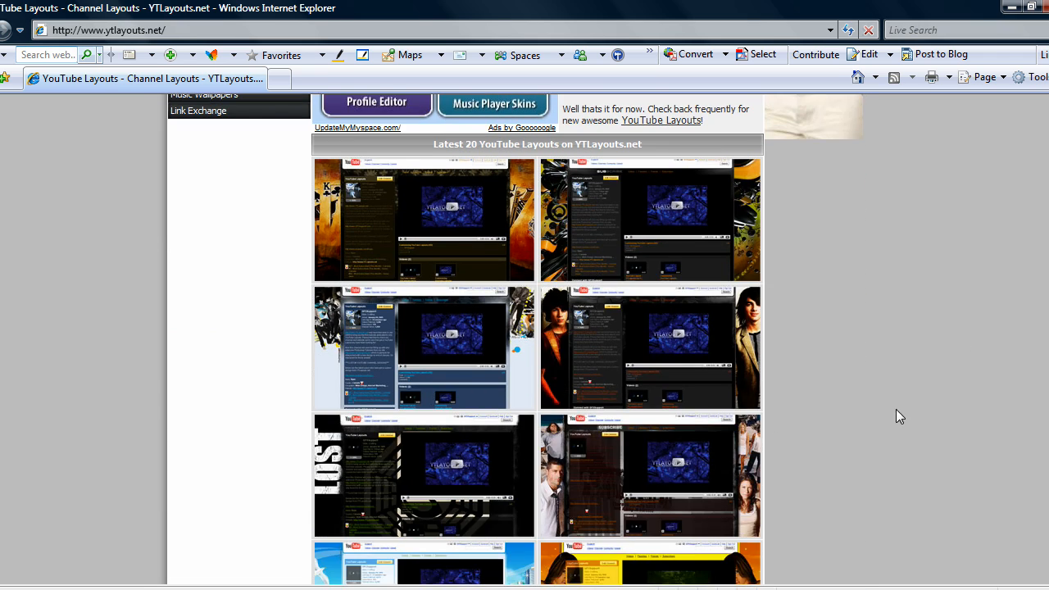
scroll("down", 3)
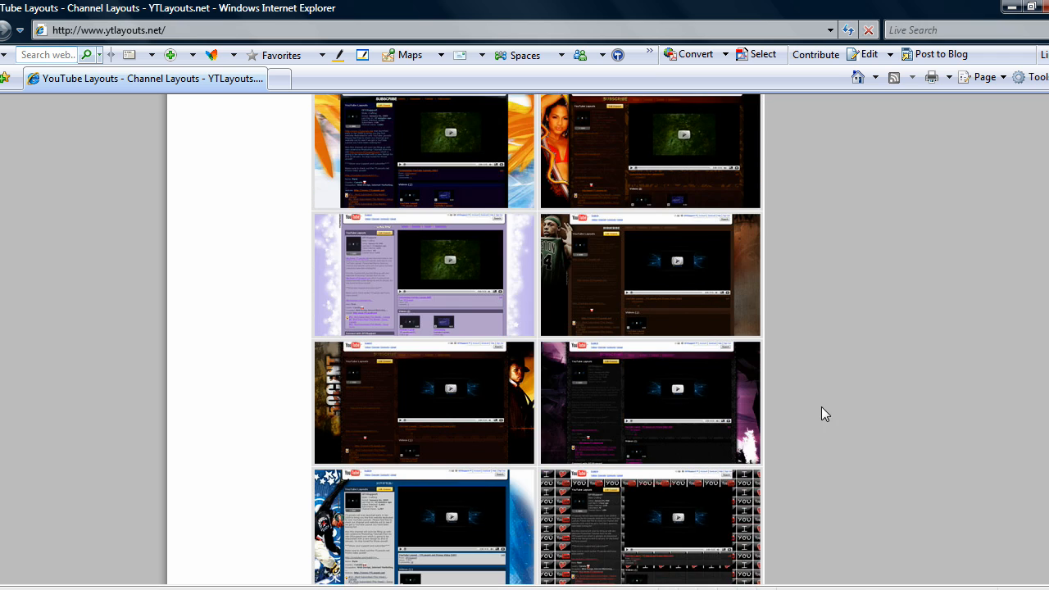
scroll("down", 3)
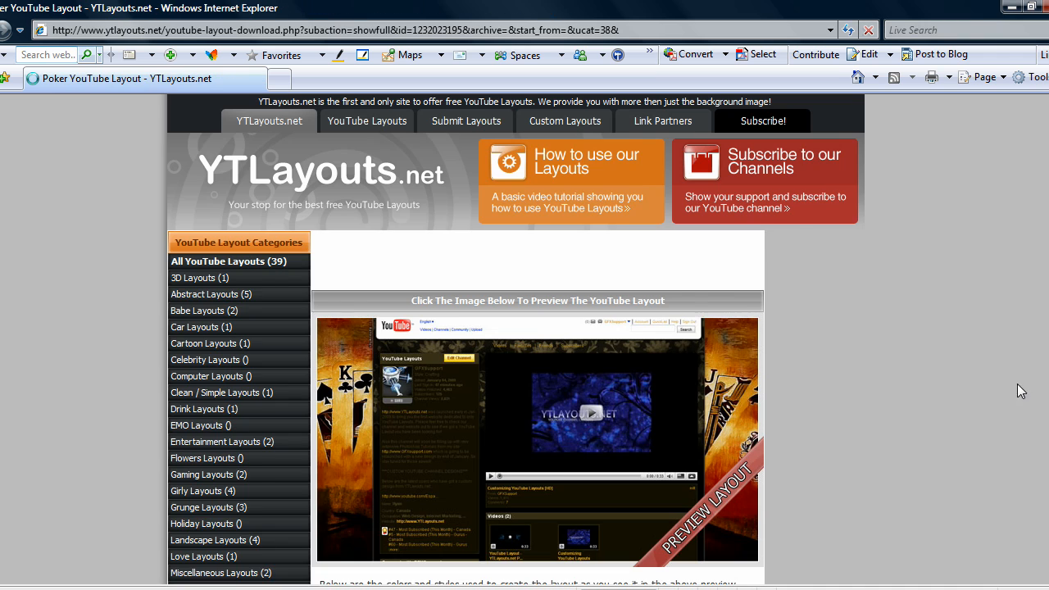
Save the poker layout's Background Image link target to the Desktop as testbg.jpg
scroll("down", 3)
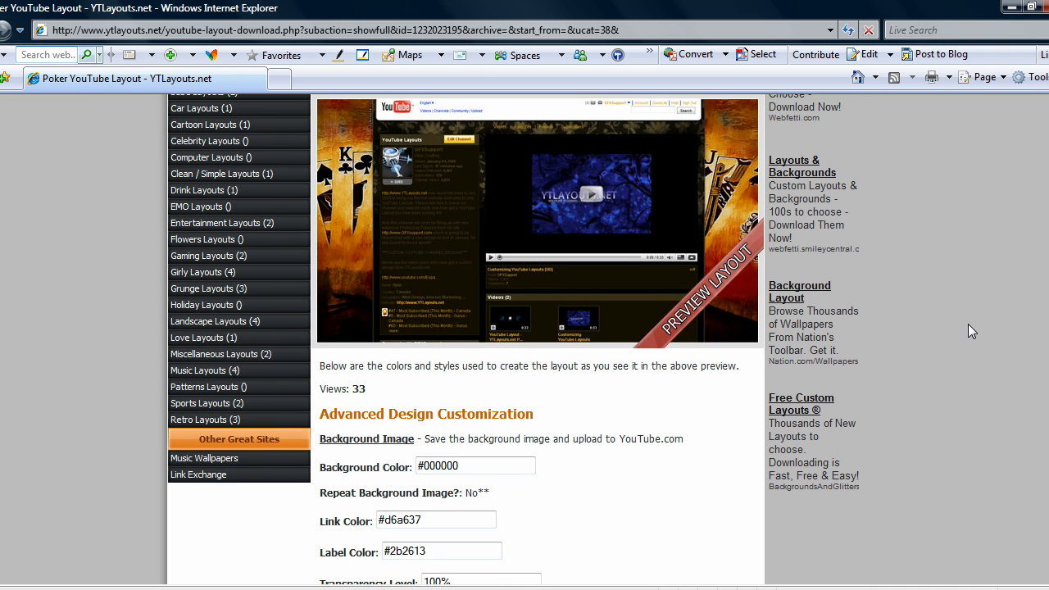
mouse_move(390, 432)
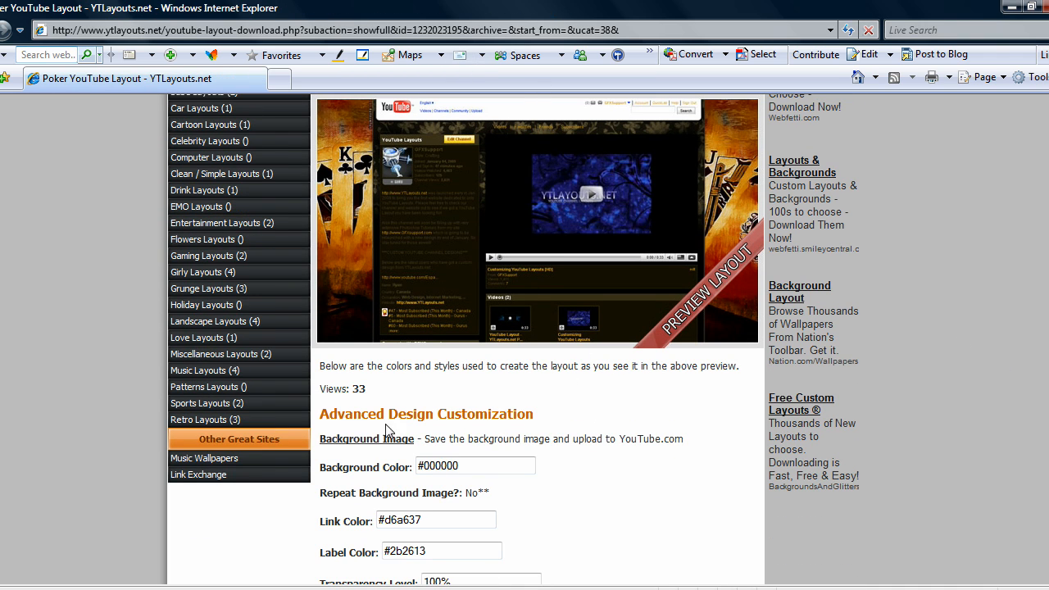
mouse_move(373, 448)
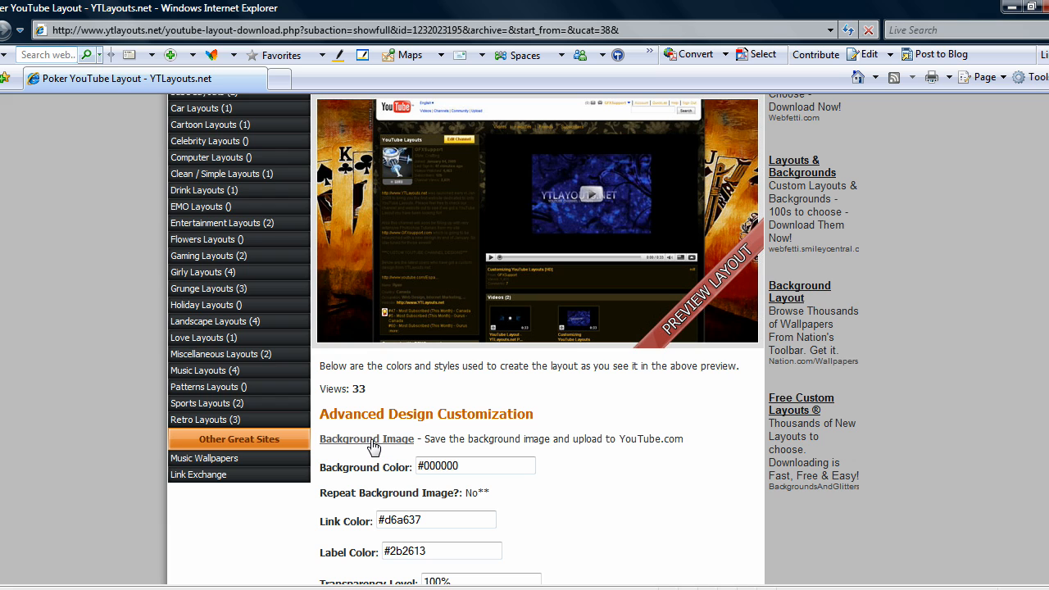
right_click(367, 439)
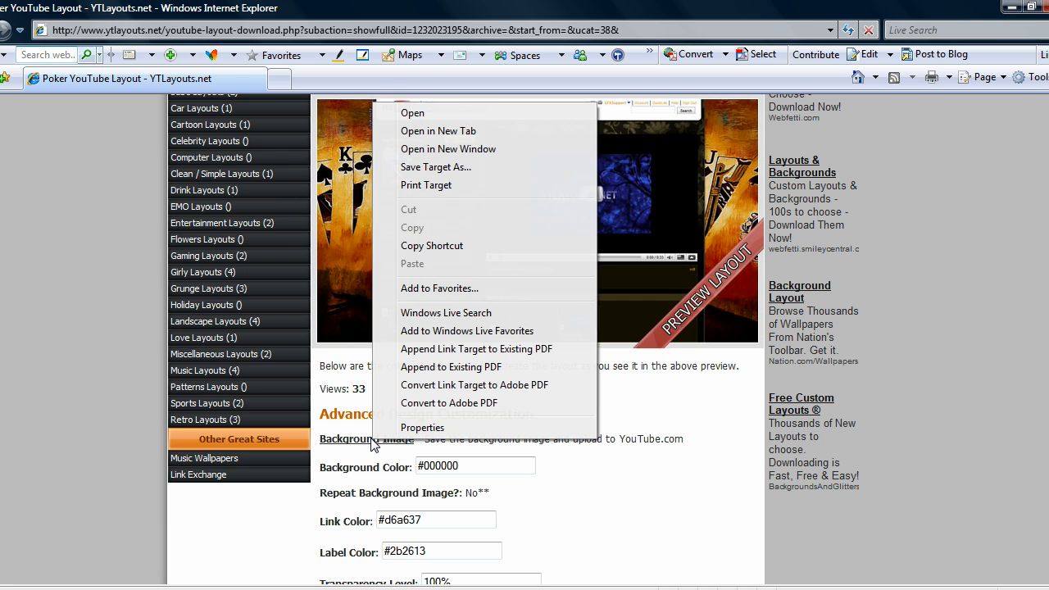
left_click(436, 167)
type("t")
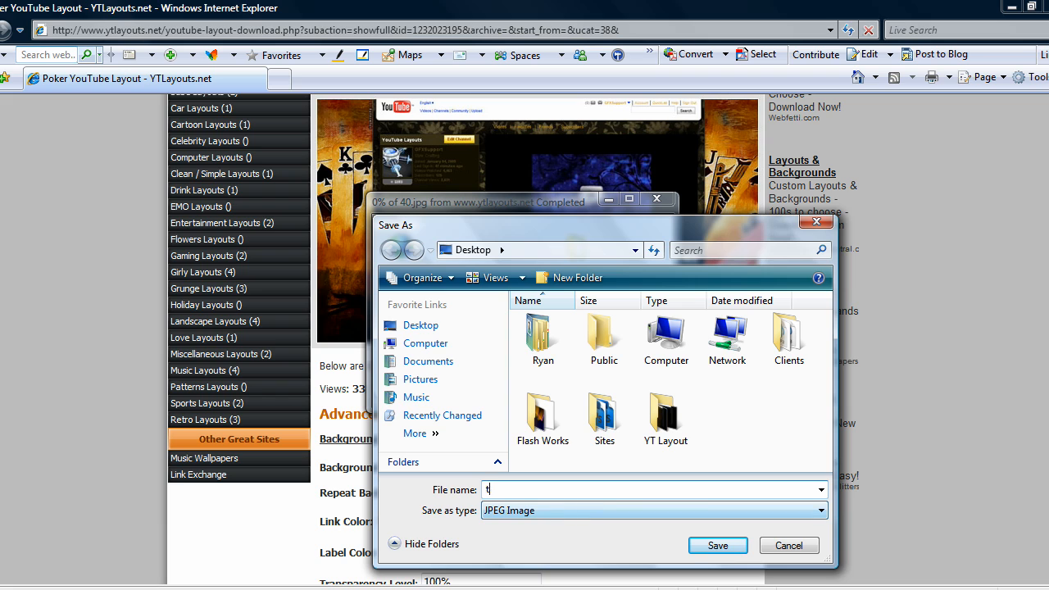
left_click(717, 544)
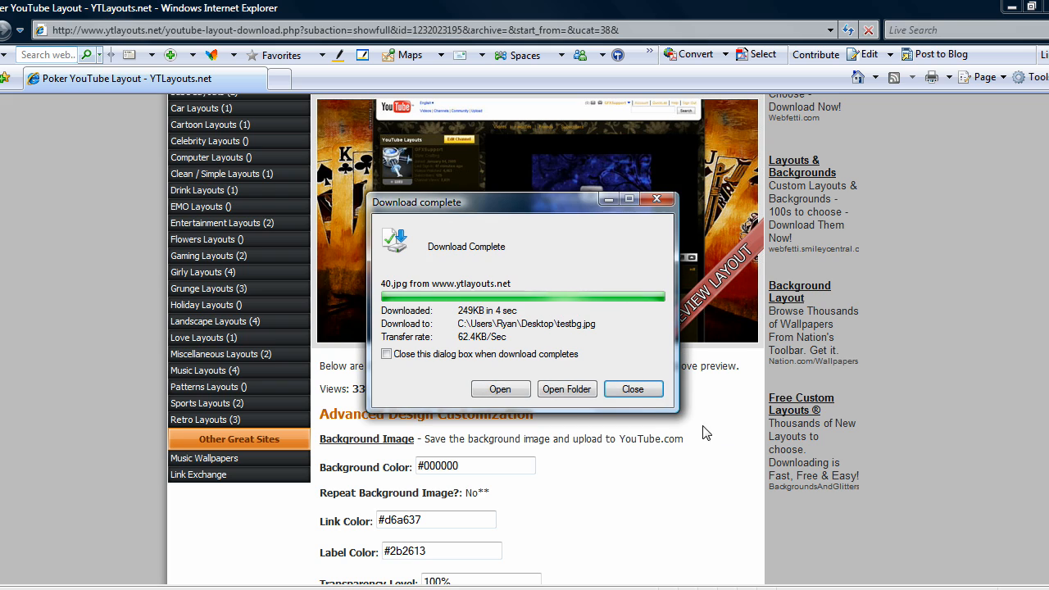
left_click(632, 388)
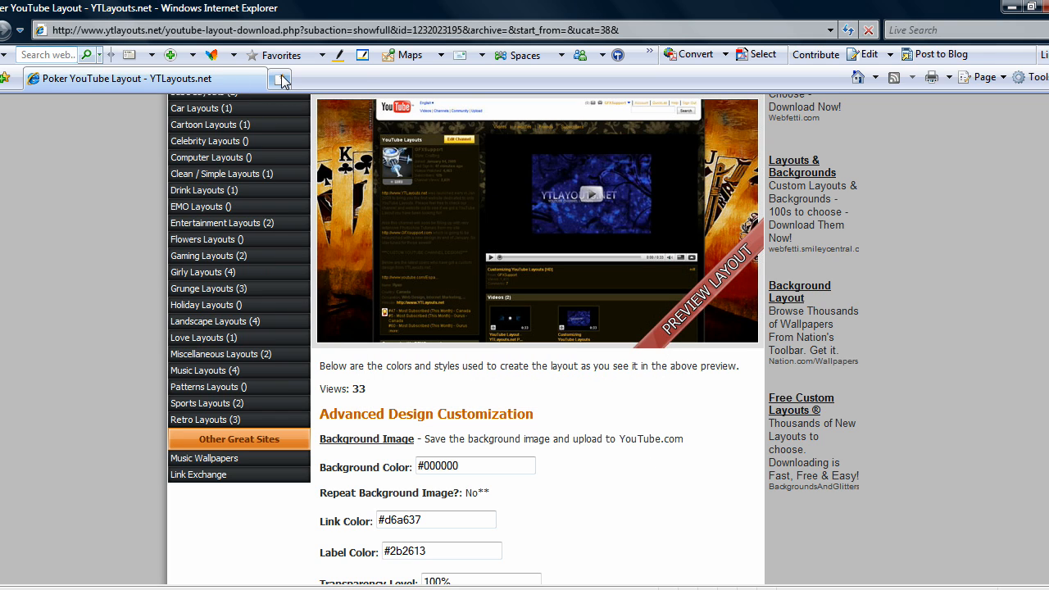
In a new tab at youtube.com, reach Account > Edit Channel > Channel Design's Advanced Design Customization
left_click(278, 78)
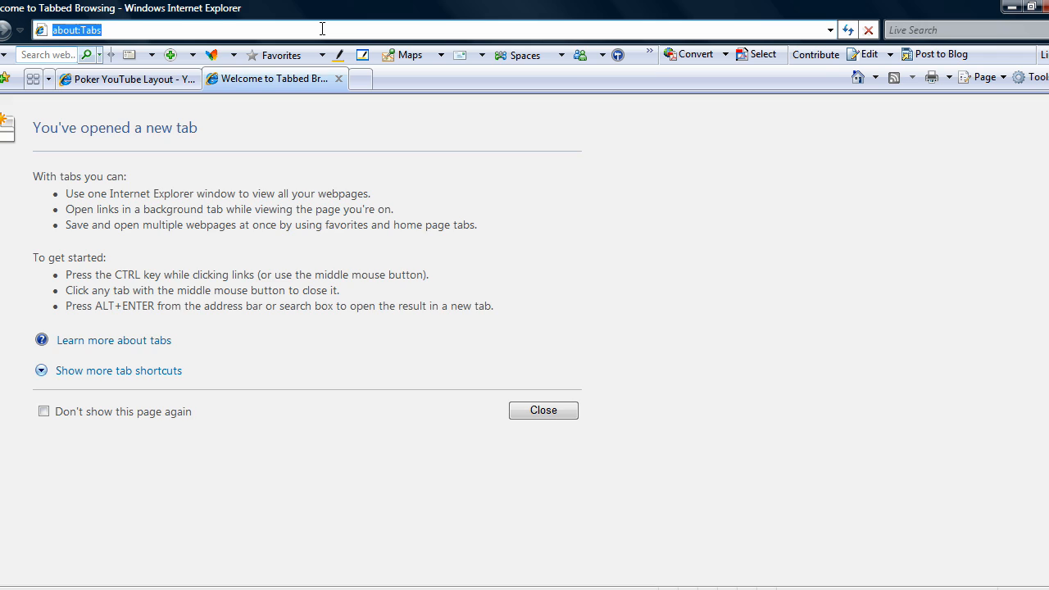
type("http://www.youtube.com/")
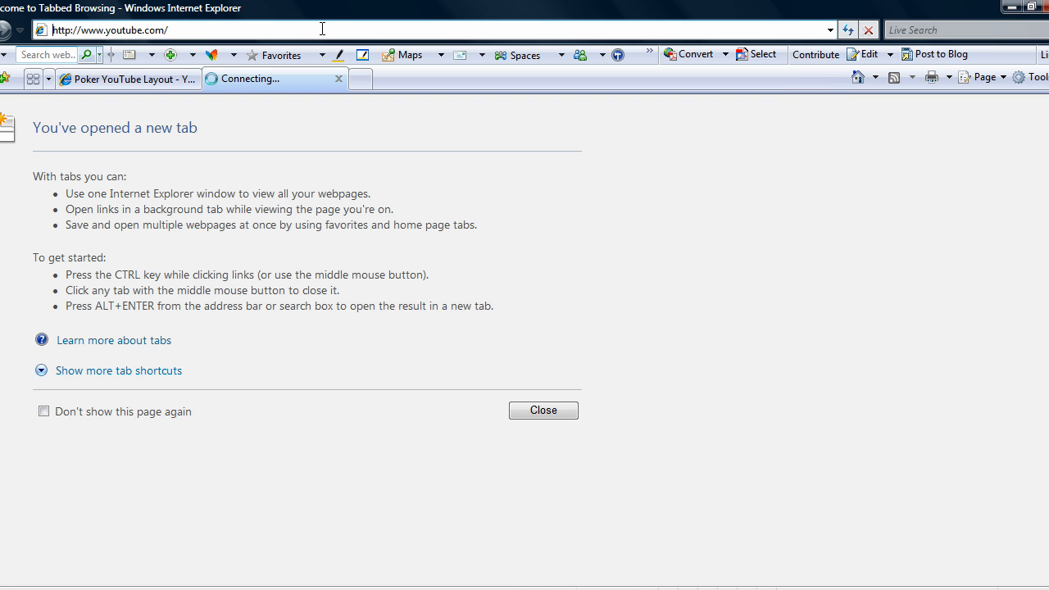
mouse_move(503, 275)
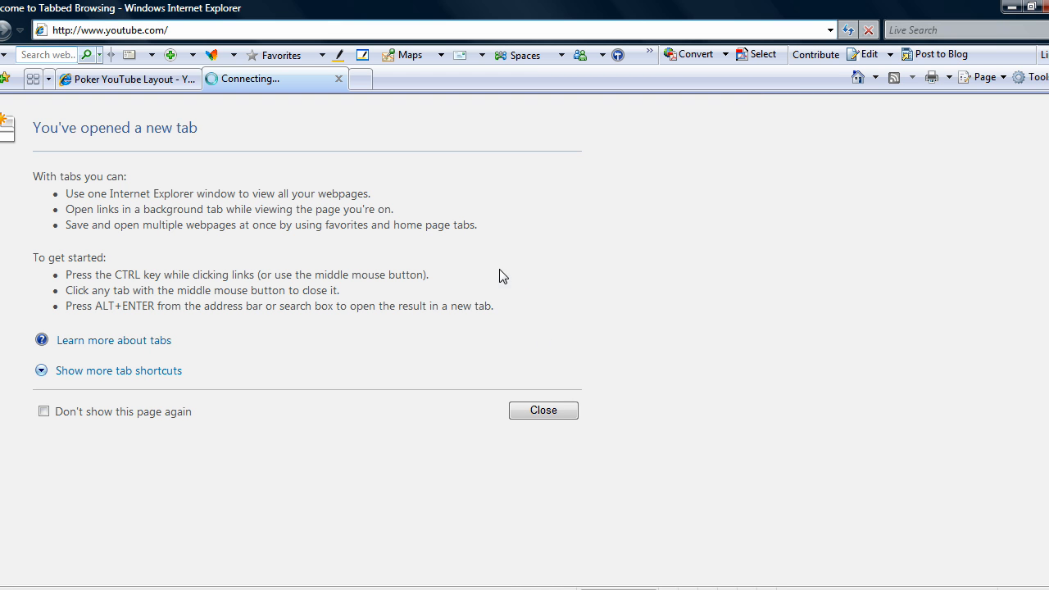
mouse_move(606, 337)
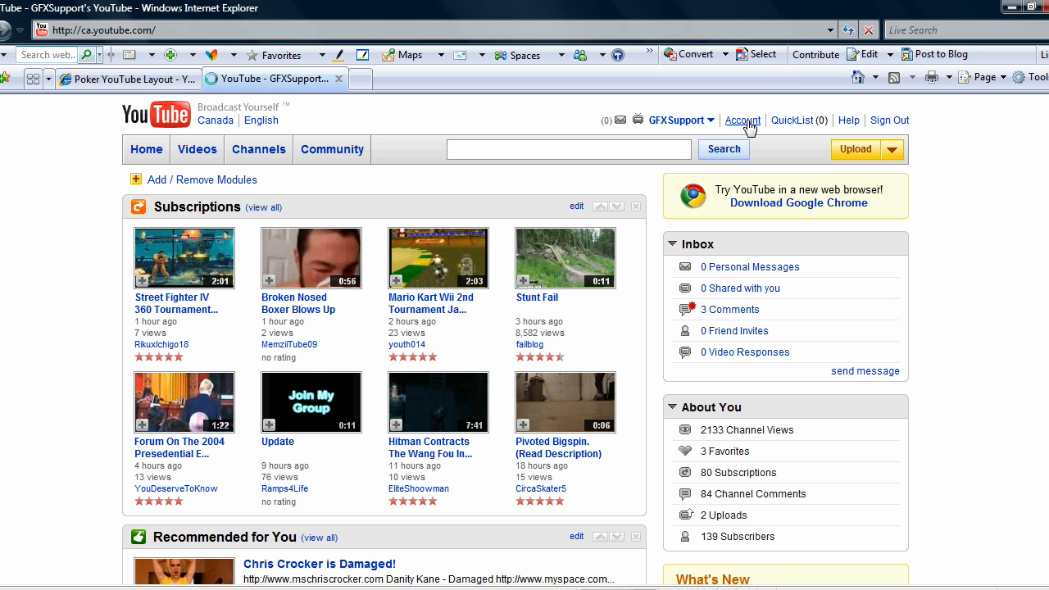
left_click(742, 119)
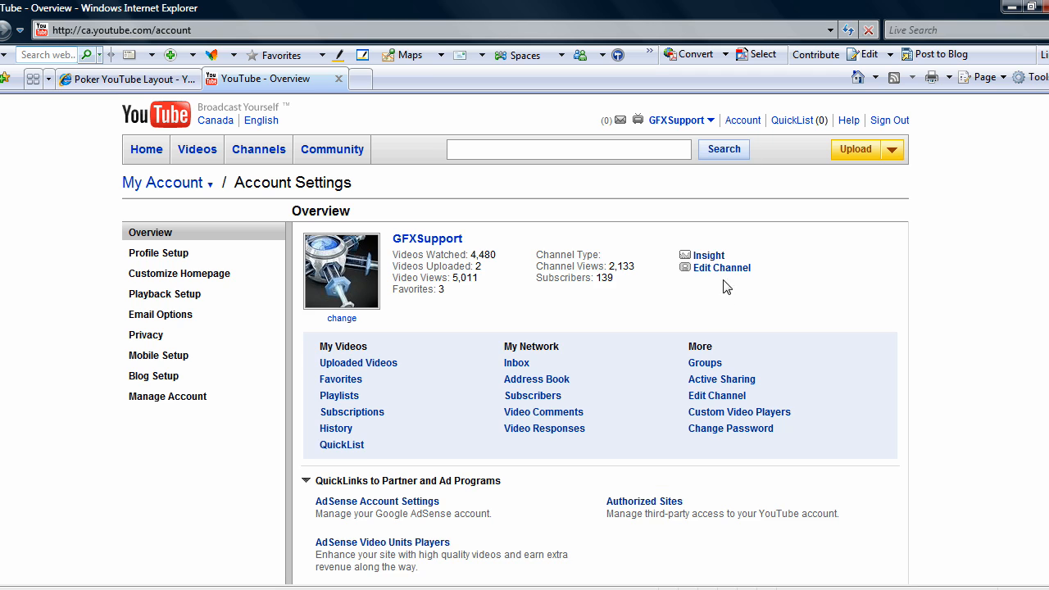
left_click(720, 269)
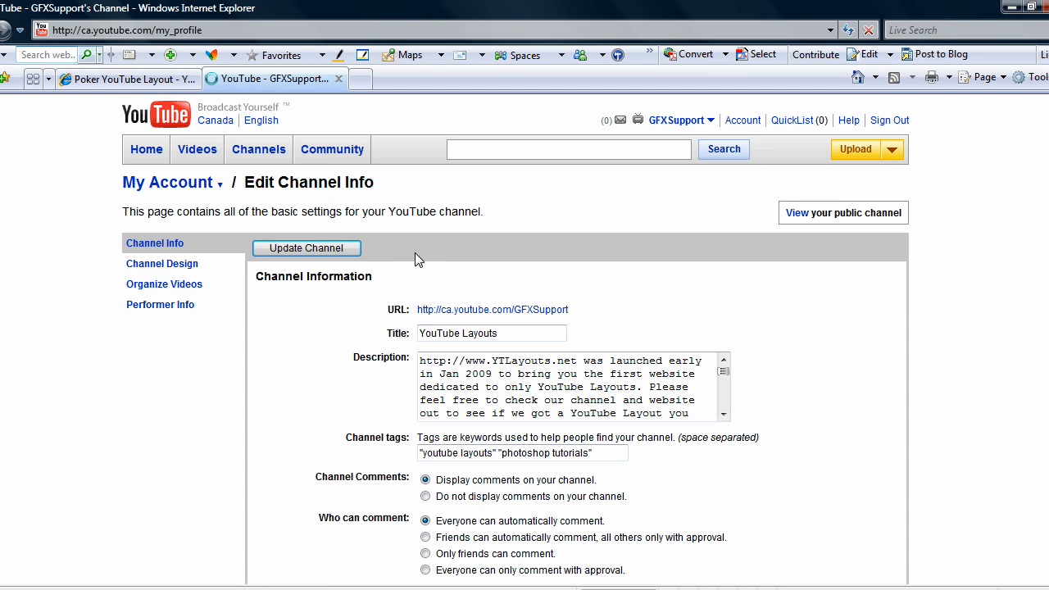
left_click(162, 262)
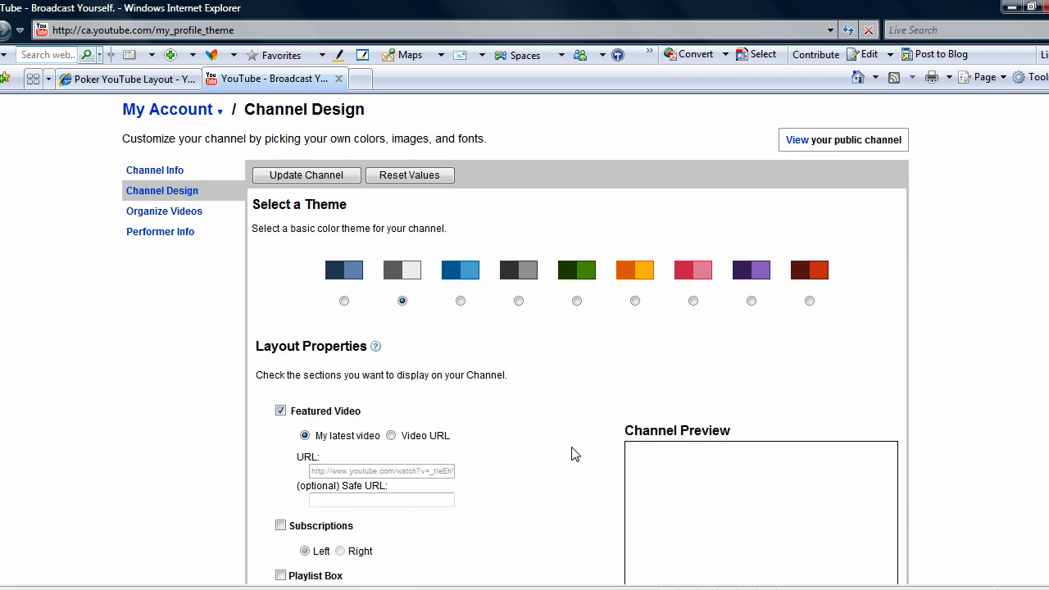
scroll("down", 3)
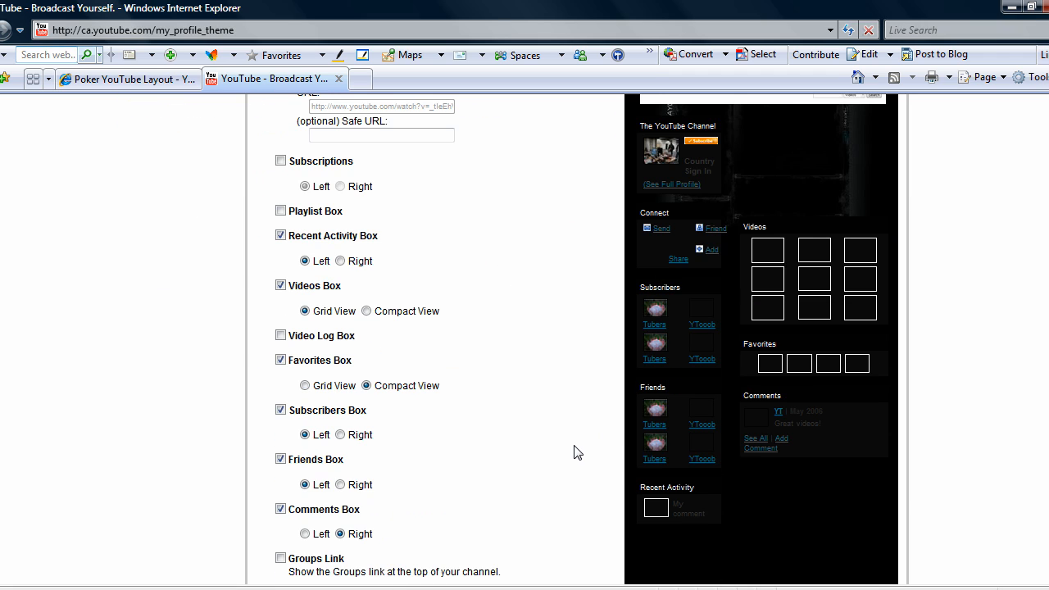
scroll("down", 3)
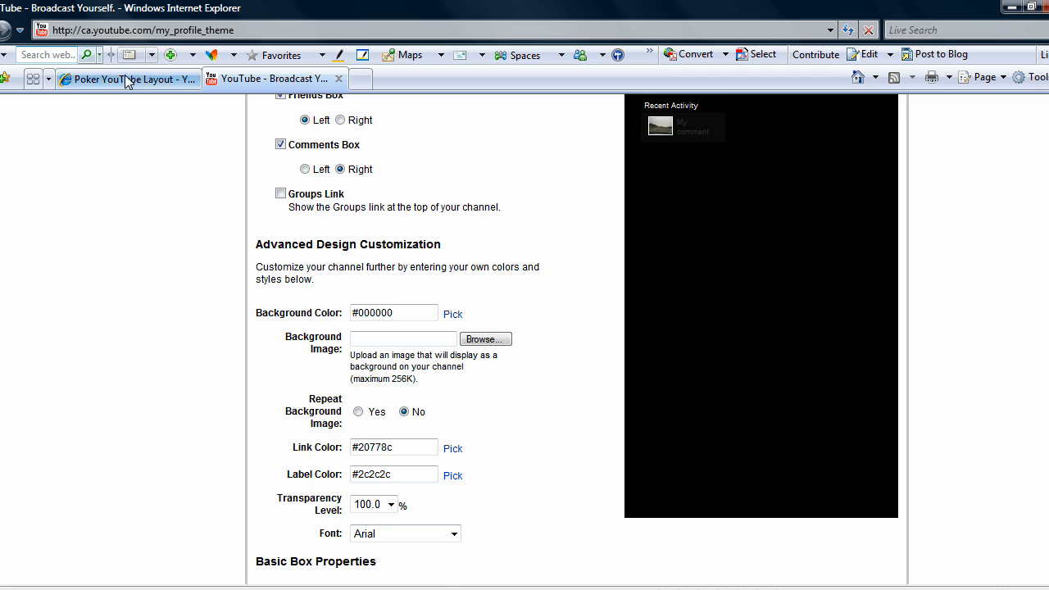
Return to the YTLayouts tab and review the Poker layout's colour values and preview
left_click(128, 78)
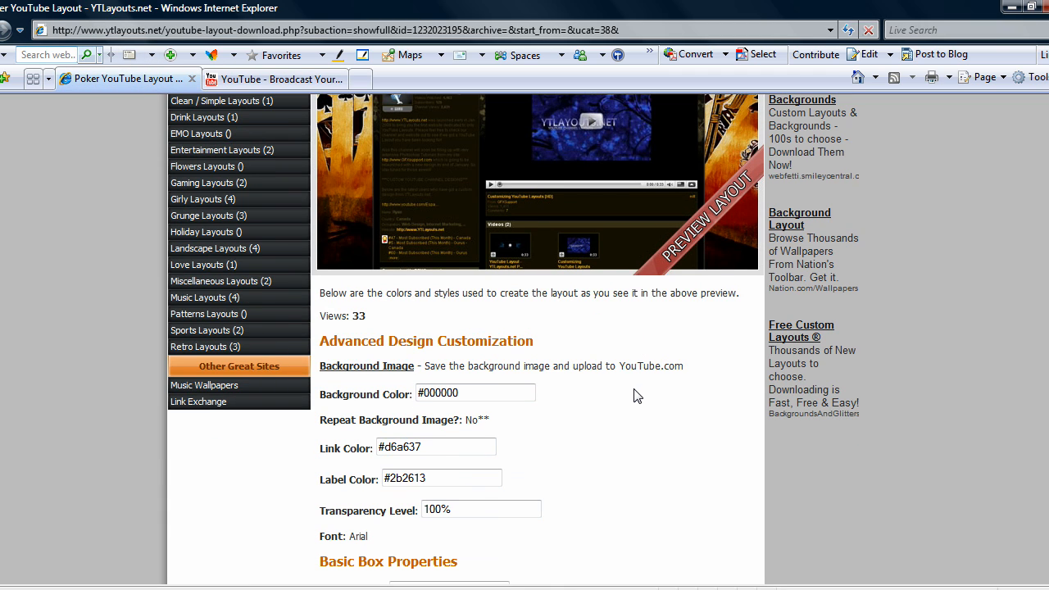
scroll("down", 3)
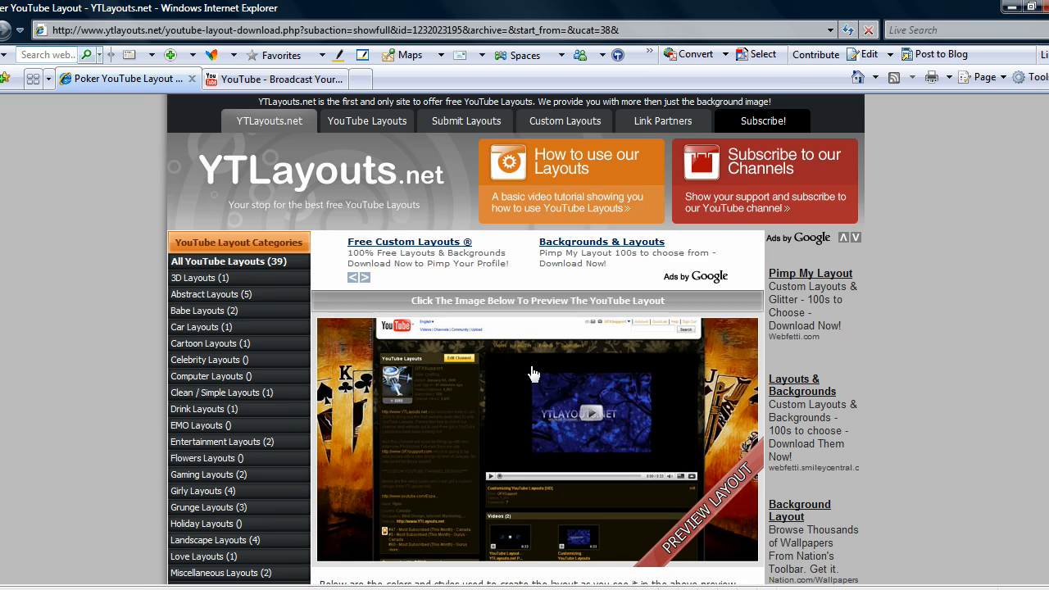
mouse_move(485, 426)
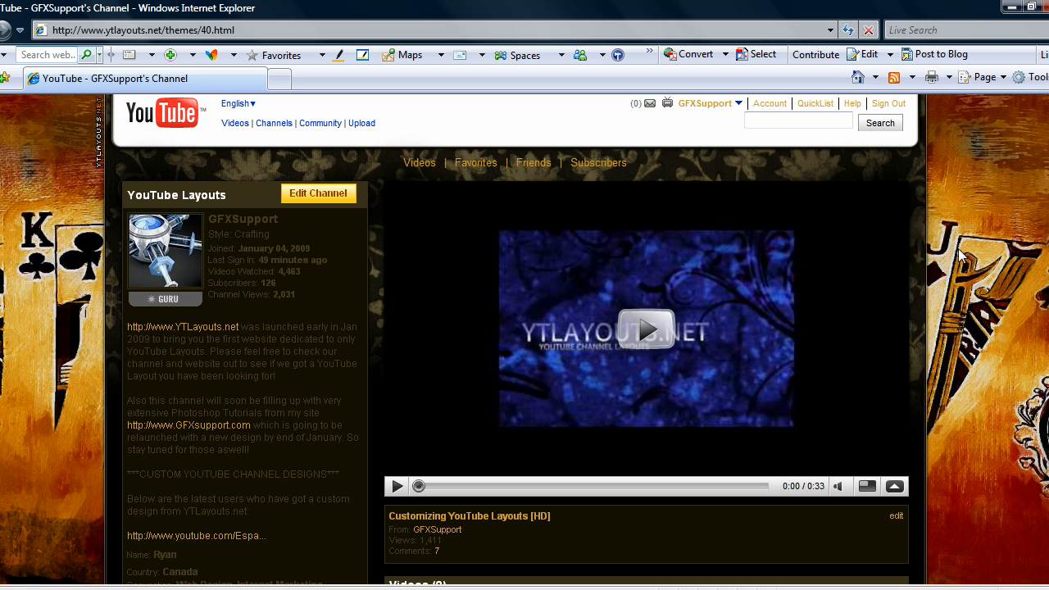
mouse_move(891, 287)
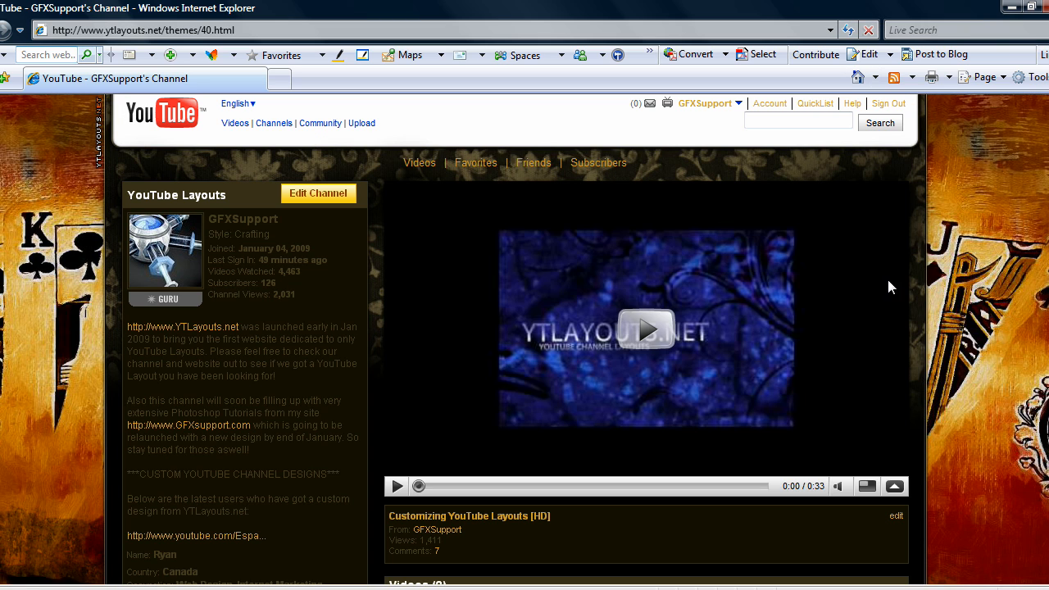
scroll("down", 3)
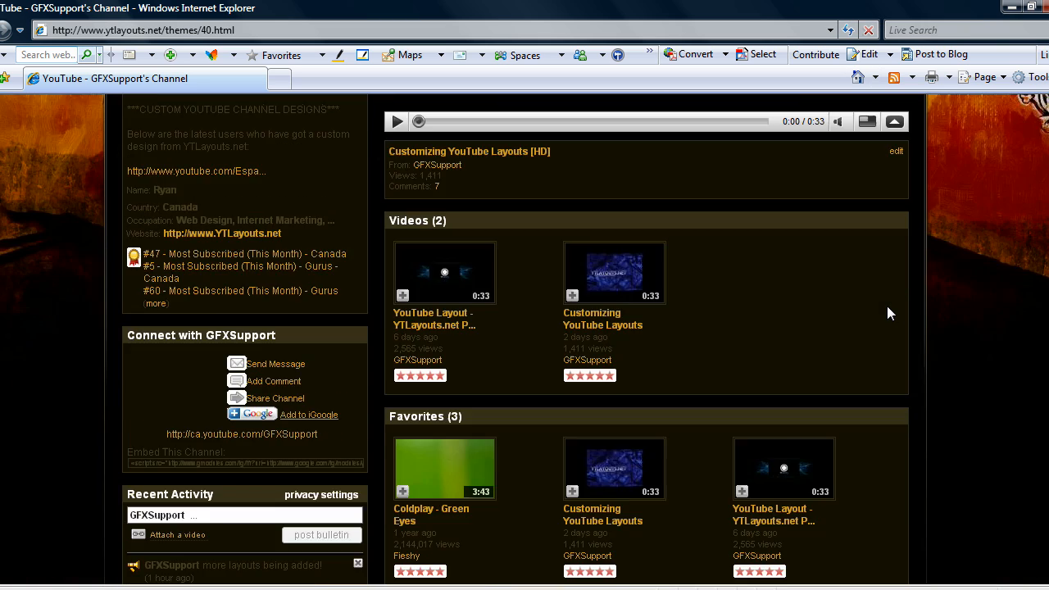
scroll("down", 3)
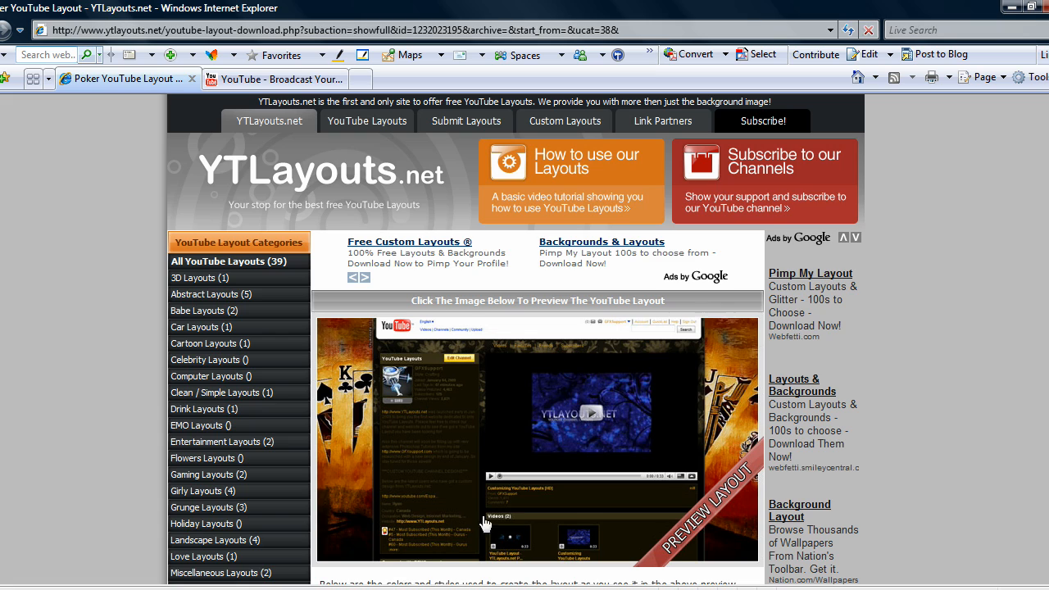
Copy the layout's link colour #d6a637 into the YouTube channel's link colour field
scroll("down", 3)
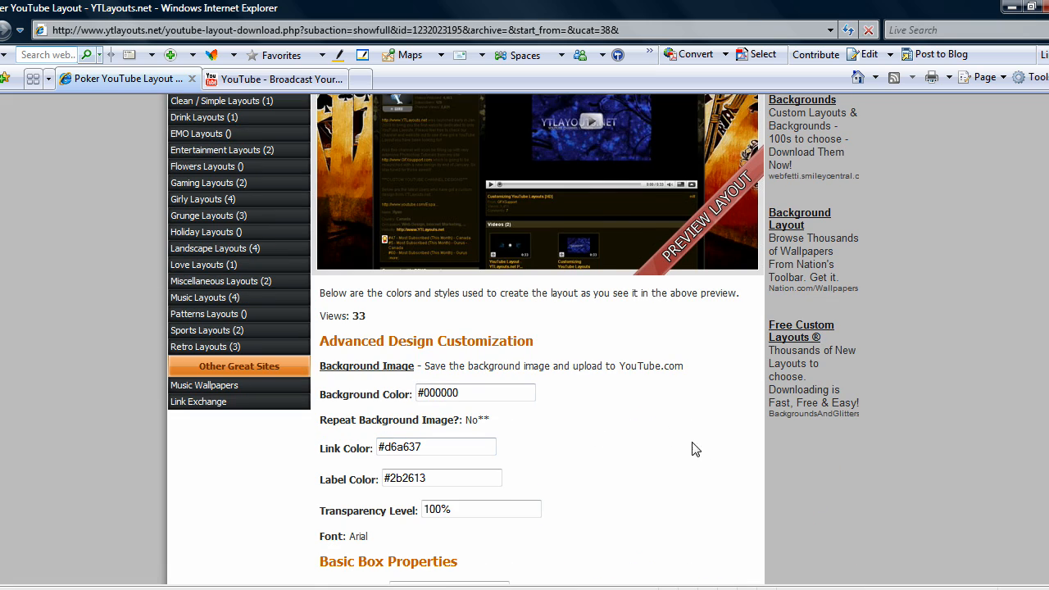
left_click(475, 394)
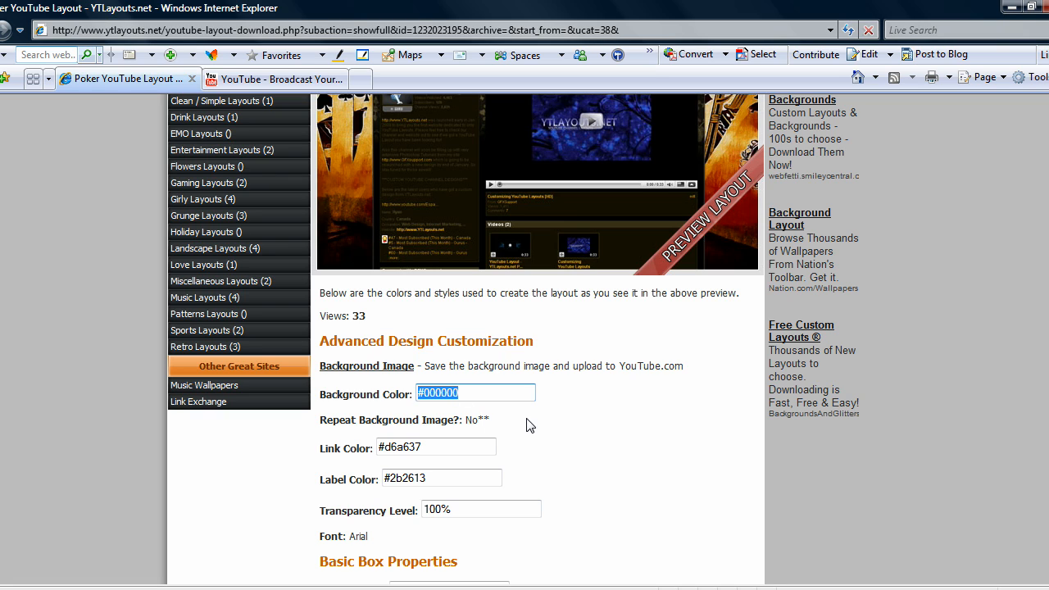
left_click(275, 78)
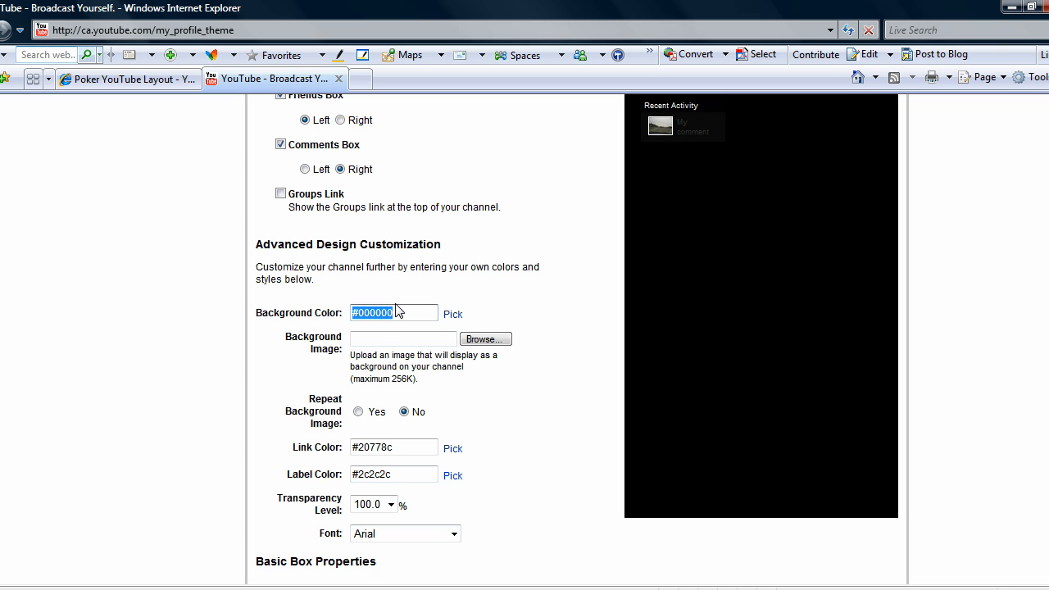
left_click(123, 79)
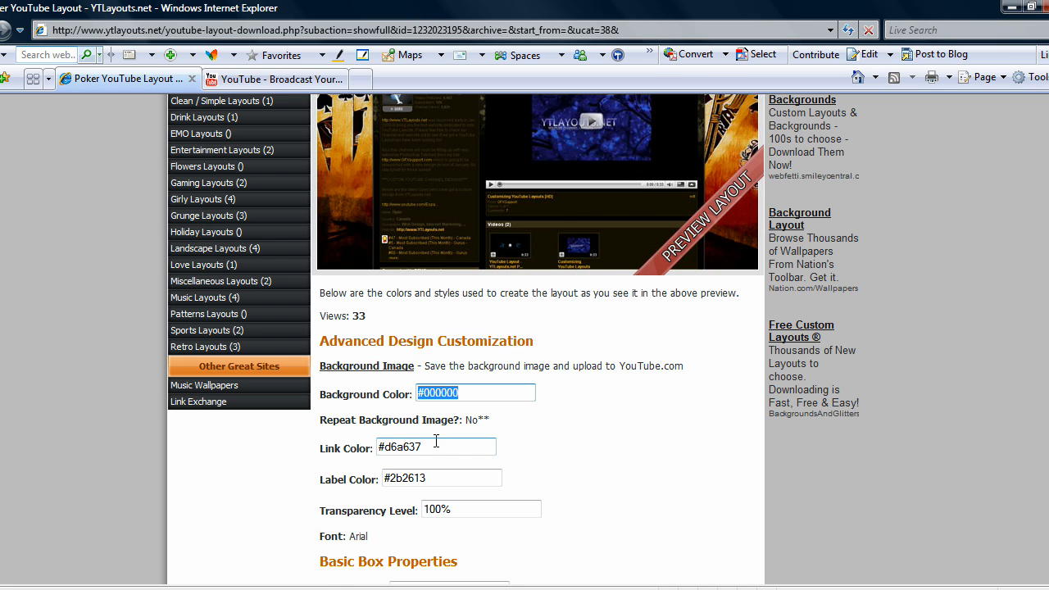
left_click(436, 445)
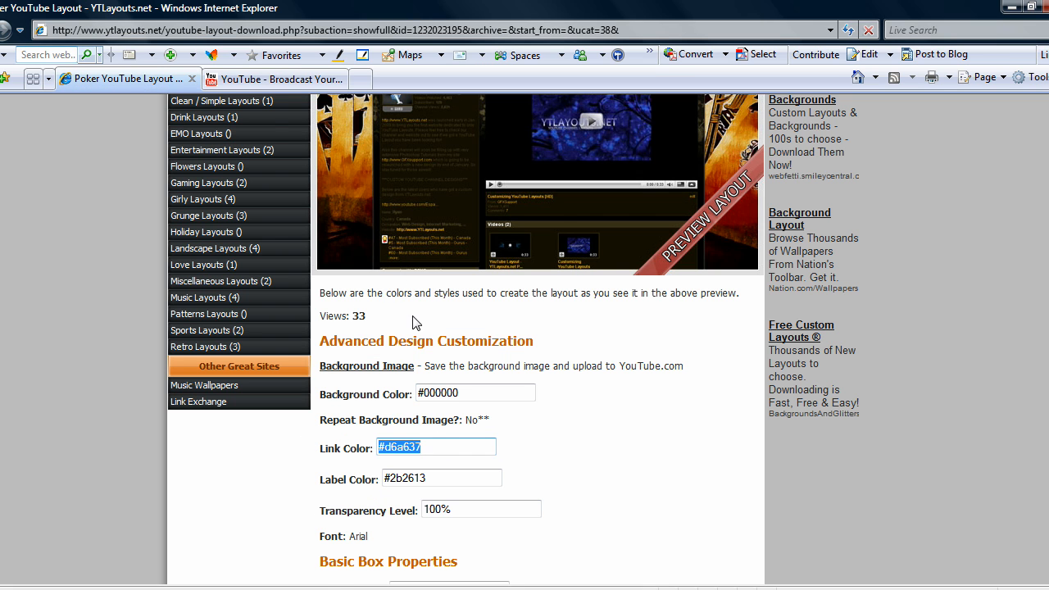
mouse_move(282, 79)
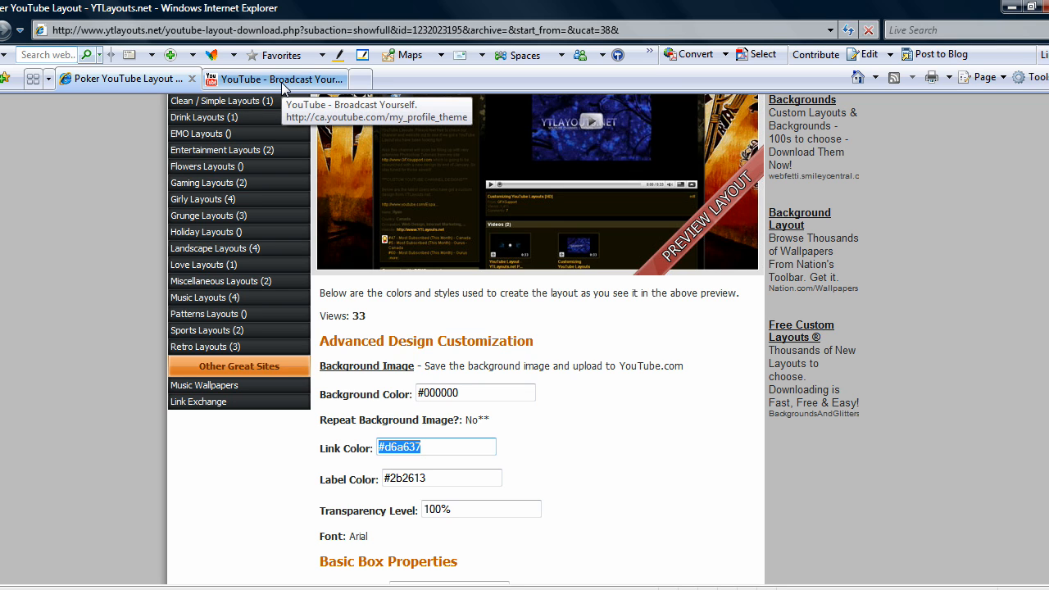
left_click(275, 78)
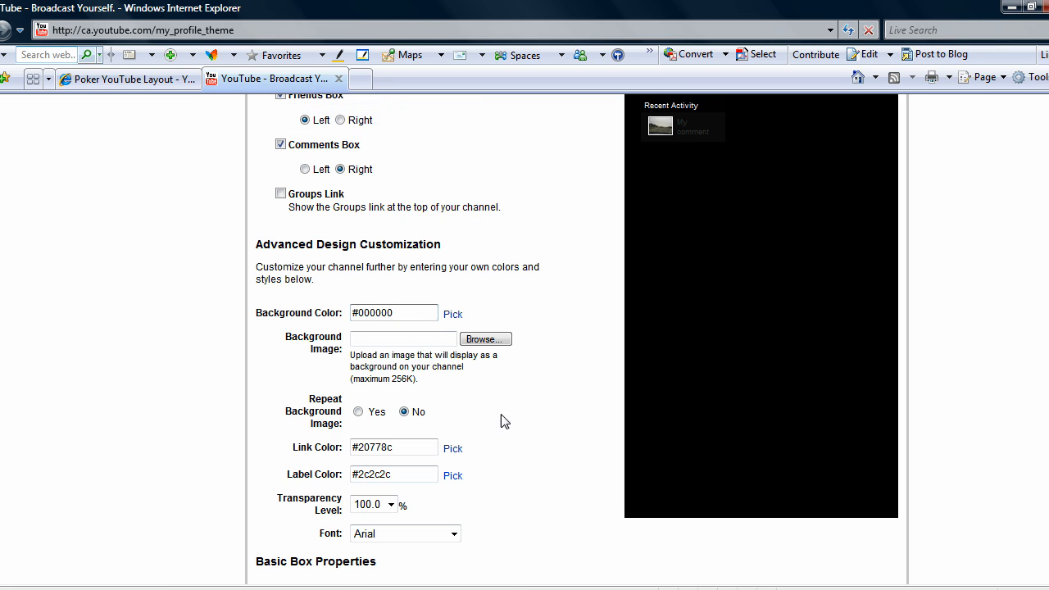
mouse_move(580, 390)
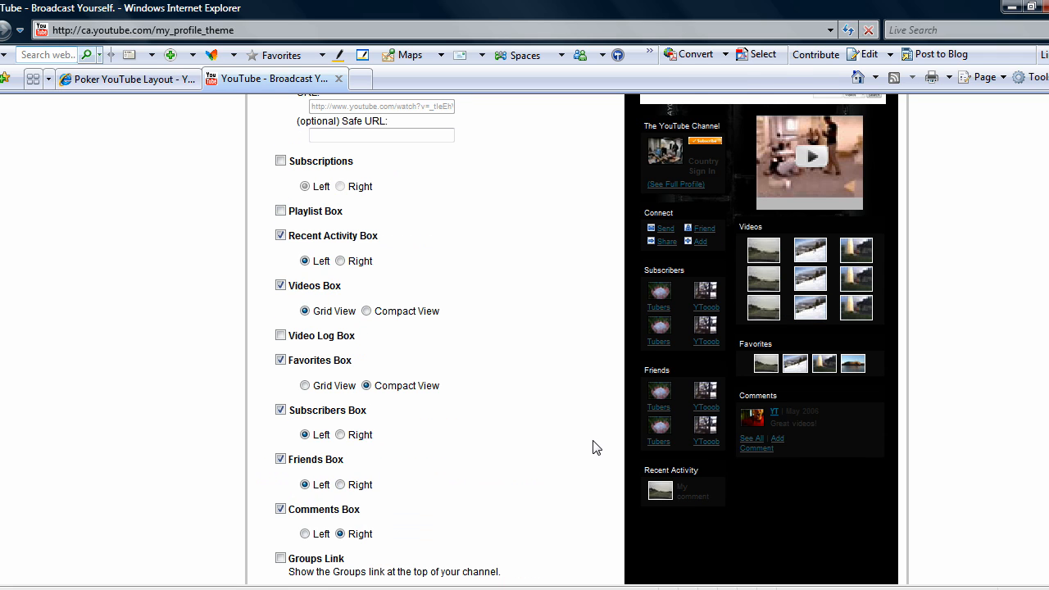
scroll("down", 3)
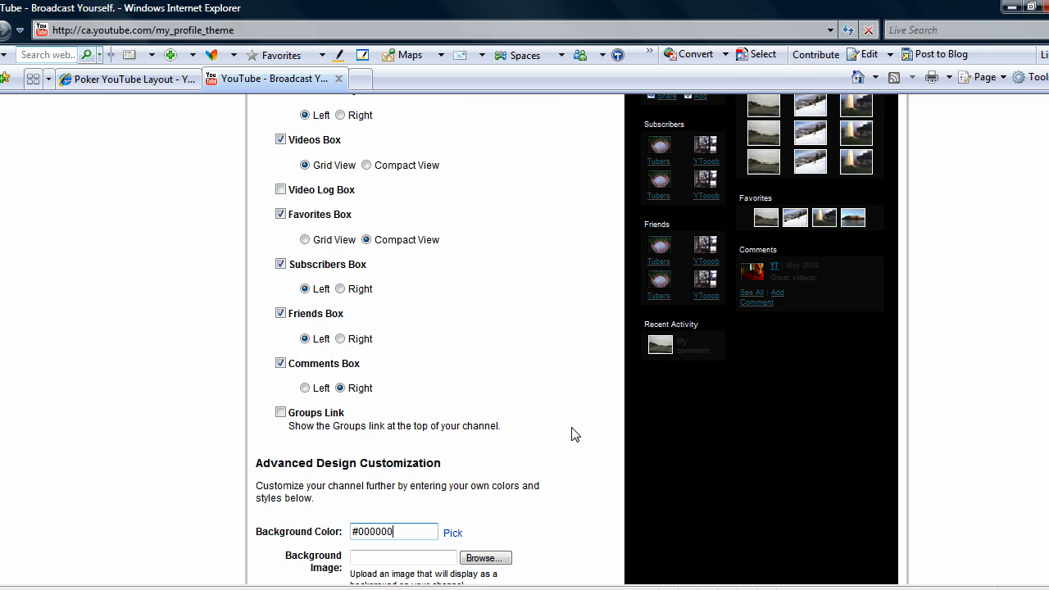
scroll("down", 3)
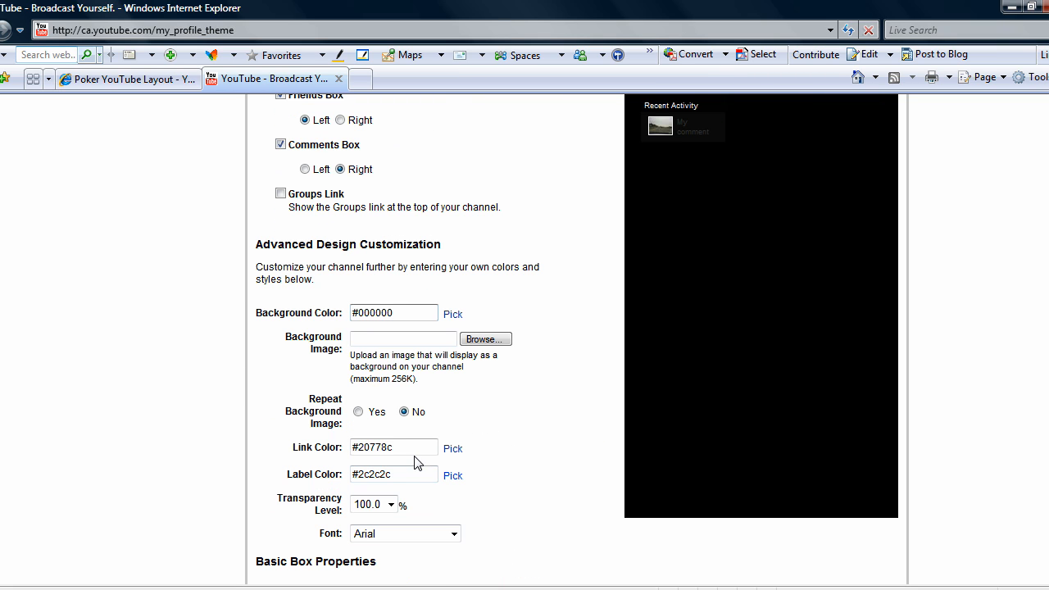
type("#d6a637")
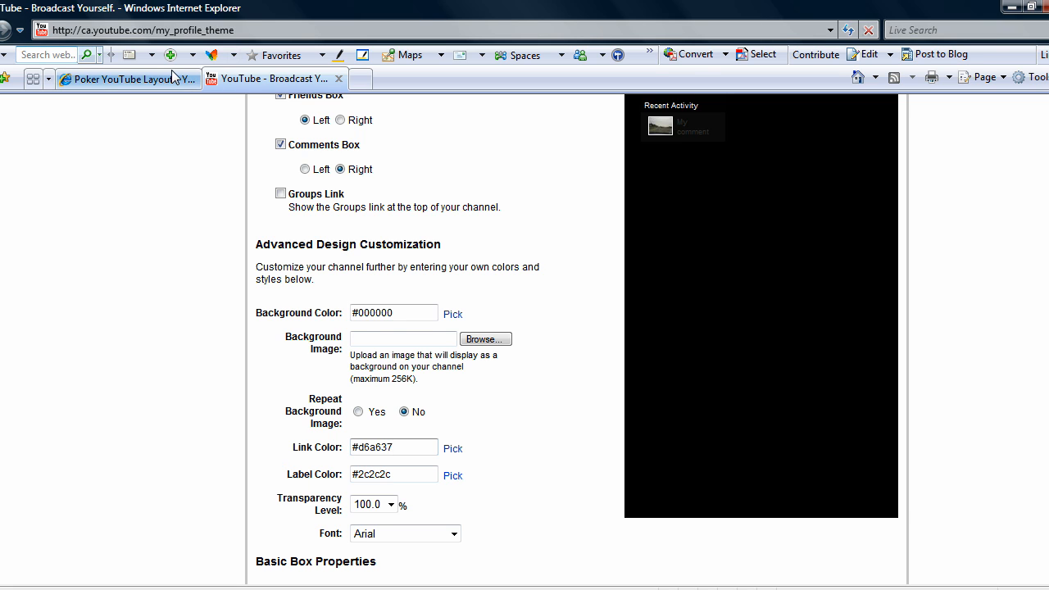
Copy the label colour and set the basic box border colour to 1a1607
left_click(276, 79)
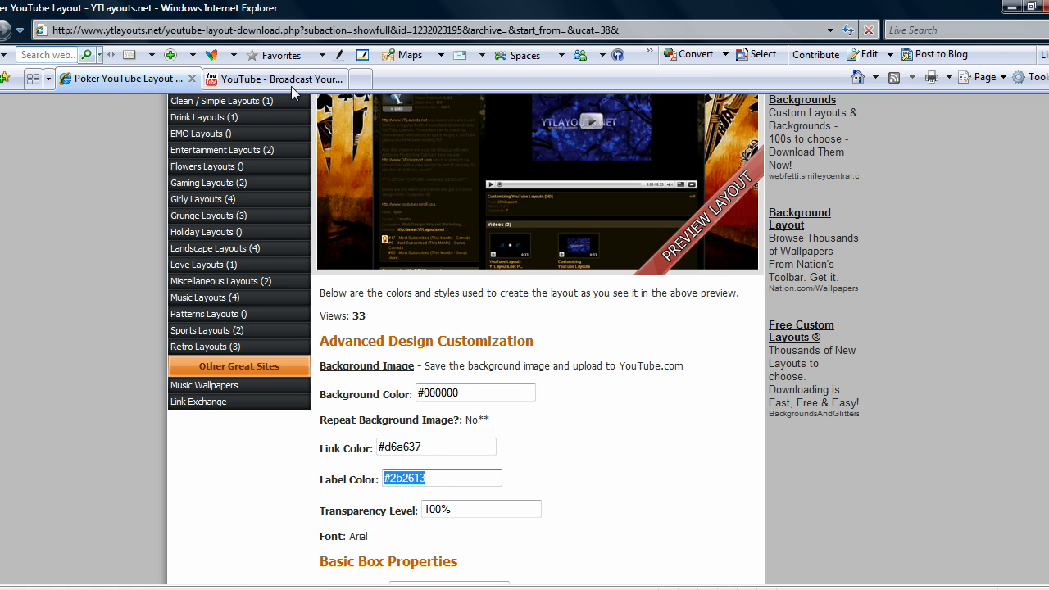
left_click(275, 79)
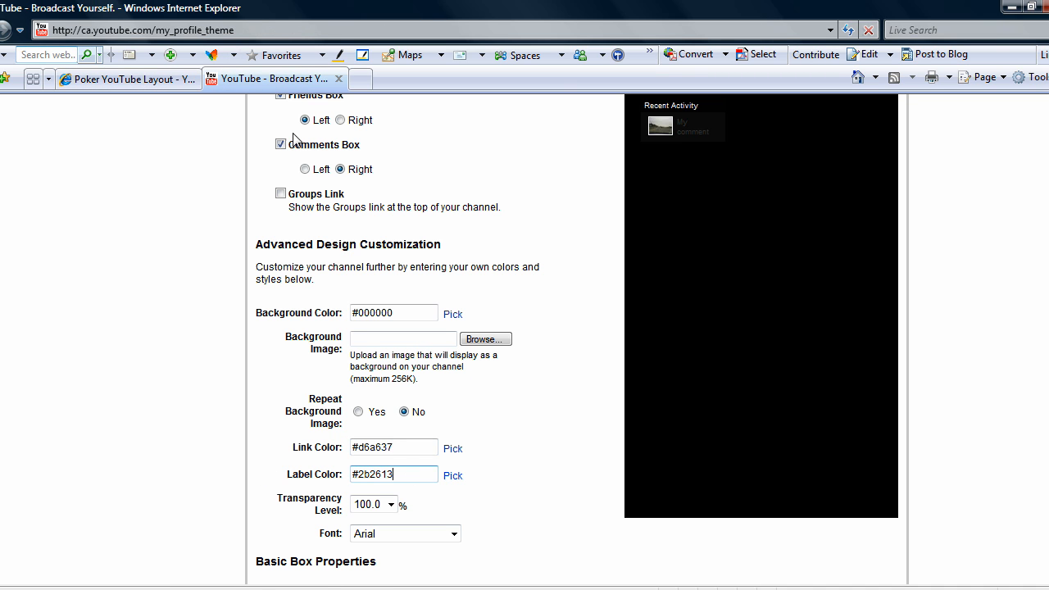
left_click(123, 79)
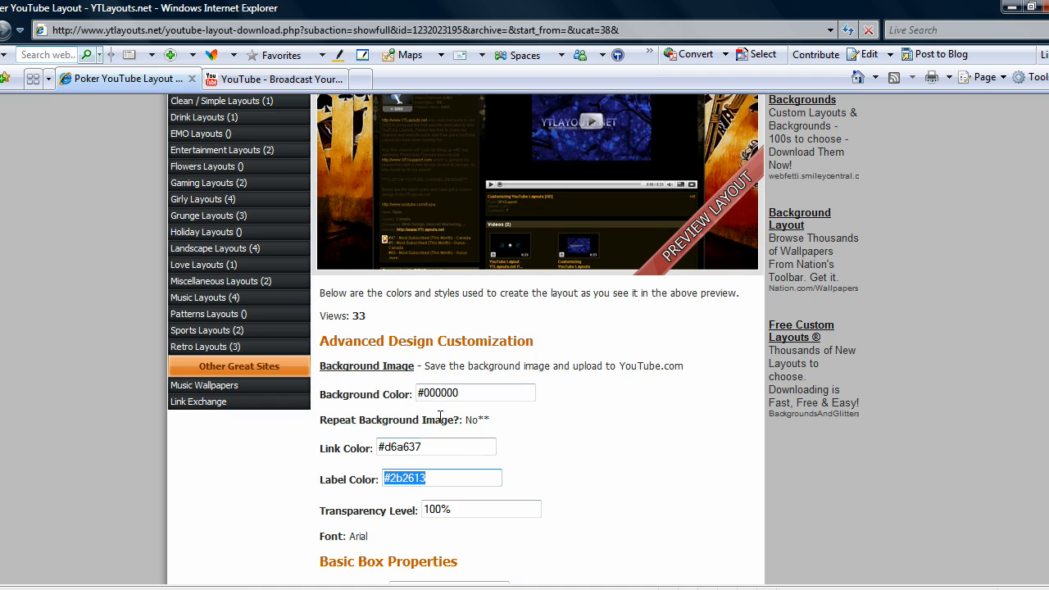
scroll("down", 3)
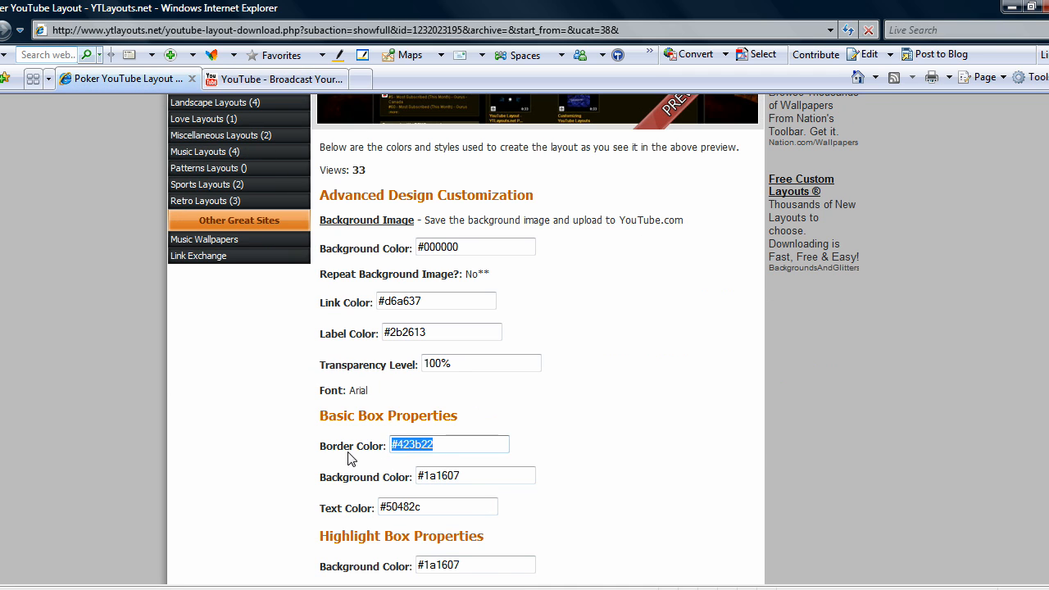
mouse_move(359, 401)
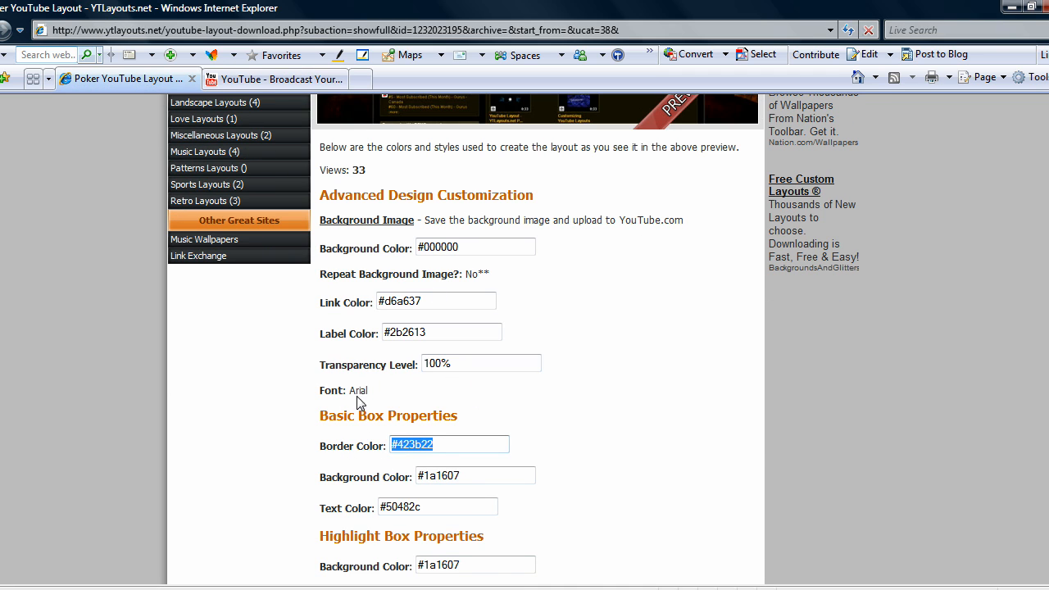
left_click(275, 78)
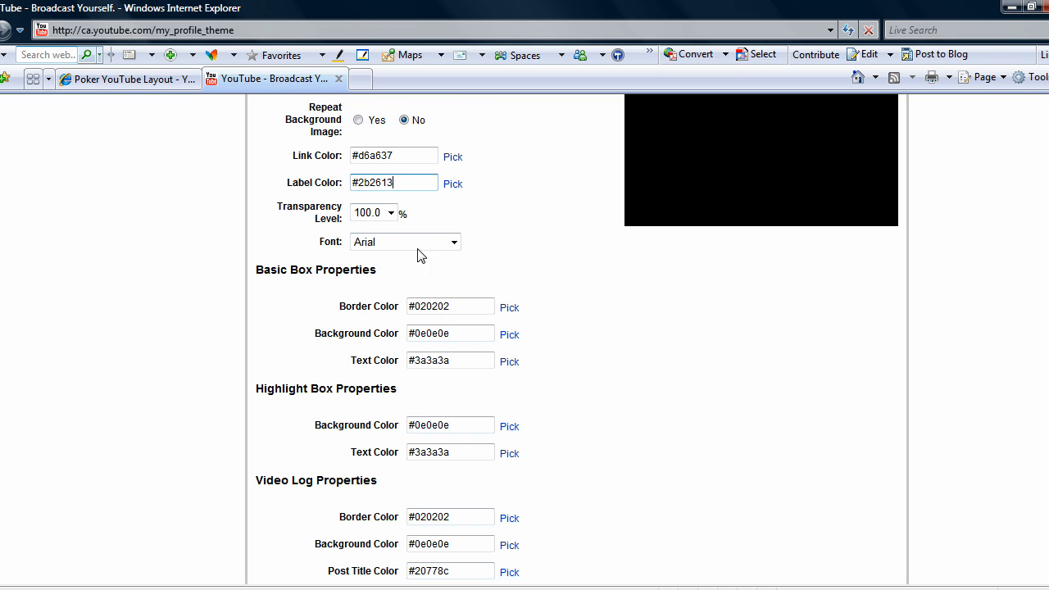
left_click(387, 214)
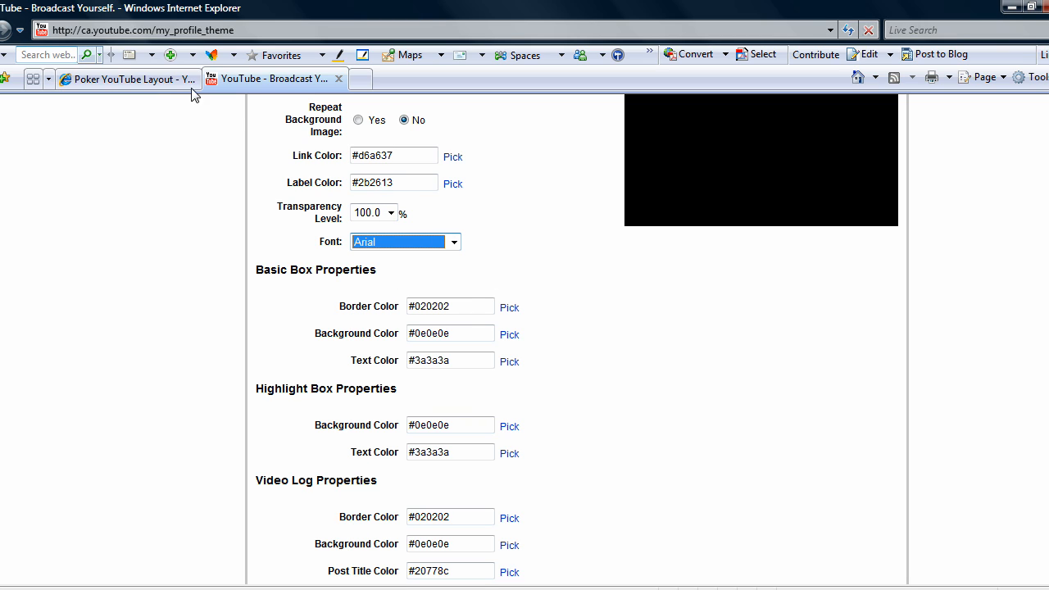
mouse_move(449, 394)
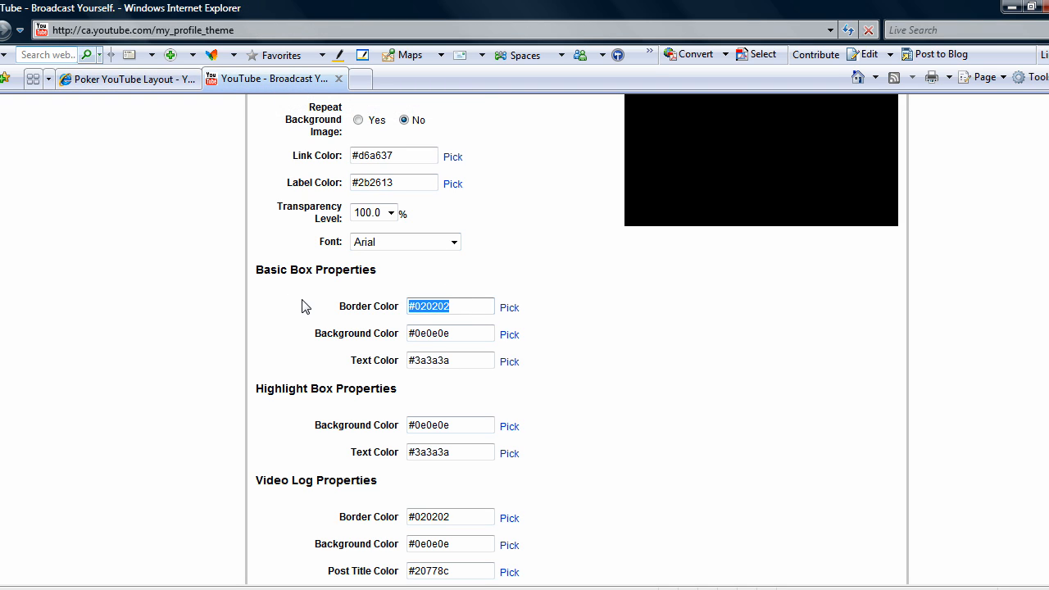
left_click(123, 78)
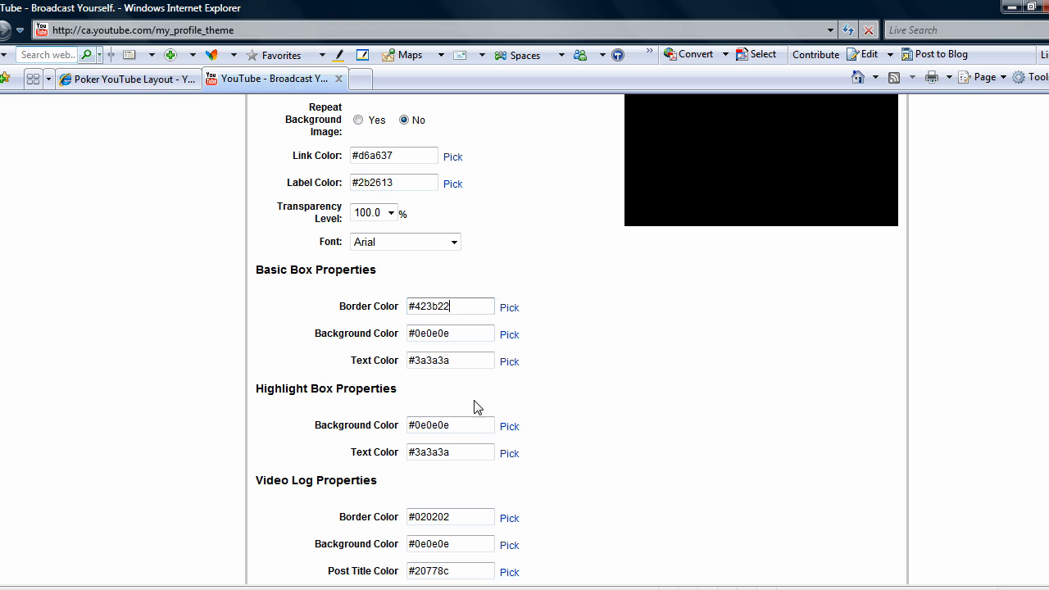
type("1a1607")
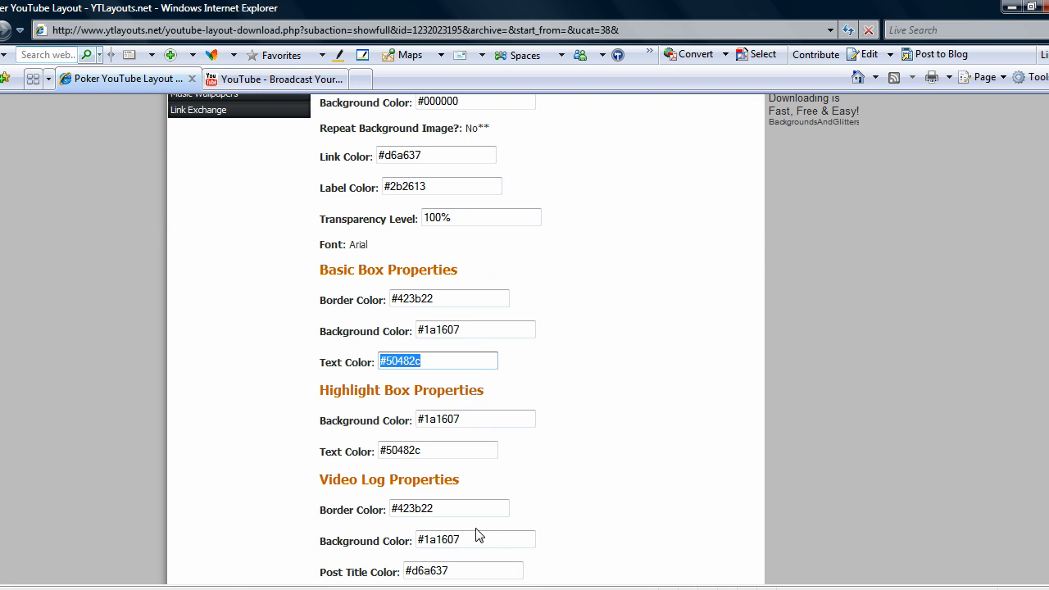
Set the box text, video log border #423b22 and video log background #1a1607 colours
left_click(270, 79)
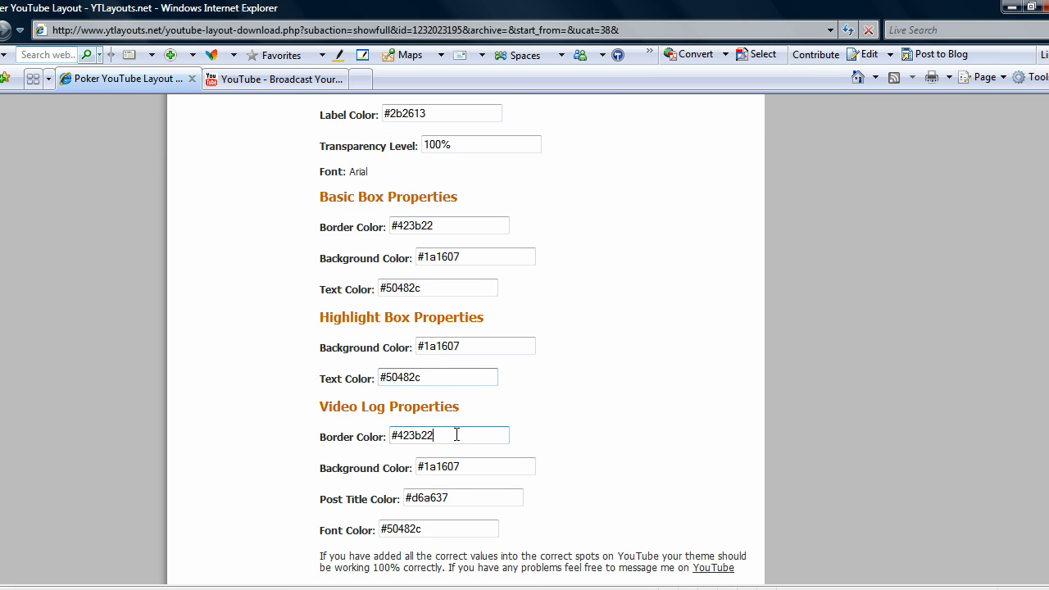
triple_click(449, 436)
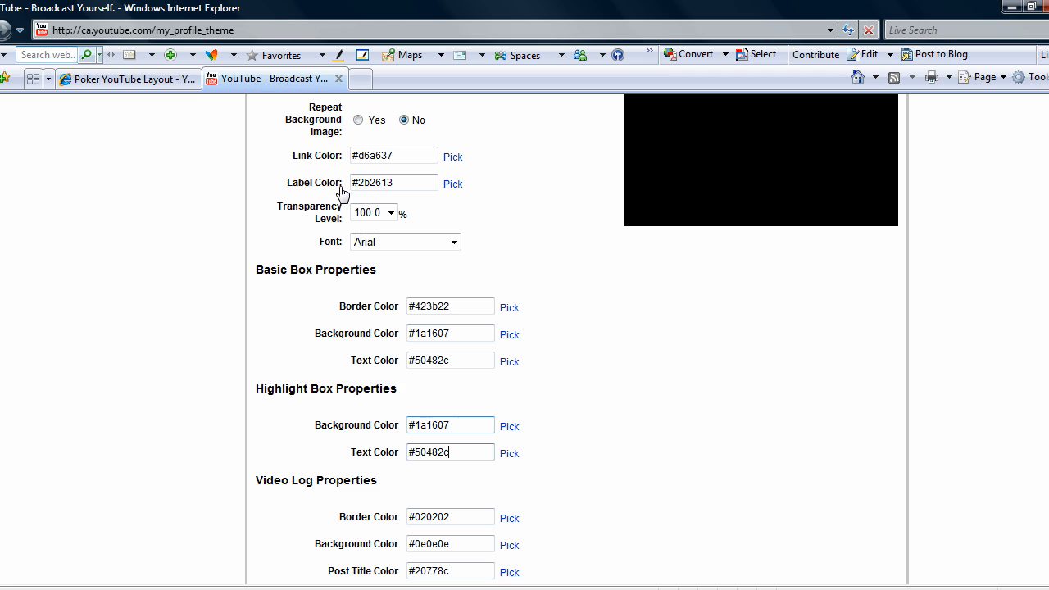
scroll("down", 3)
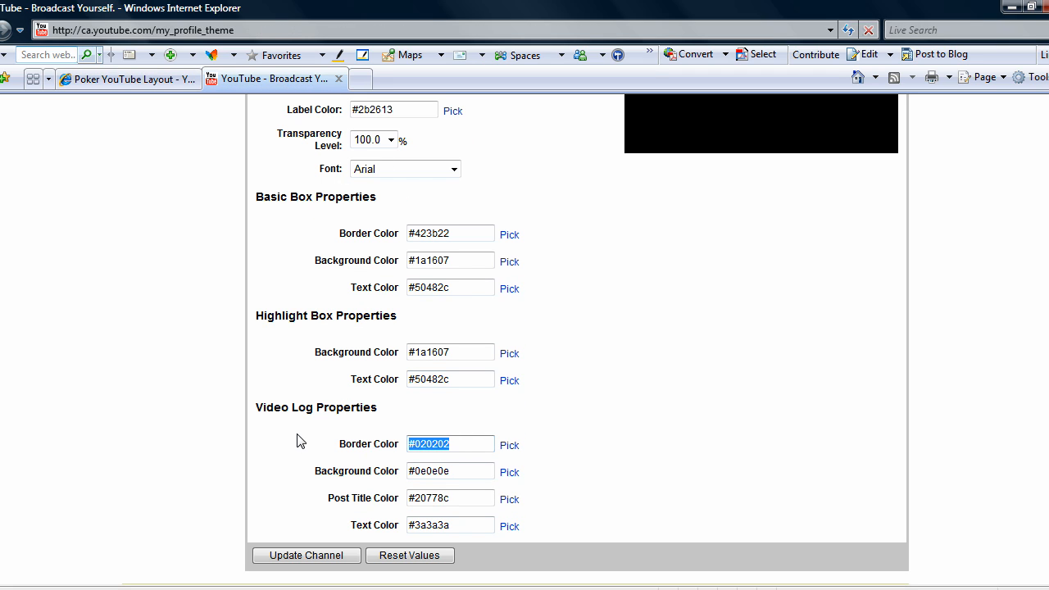
left_click(123, 78)
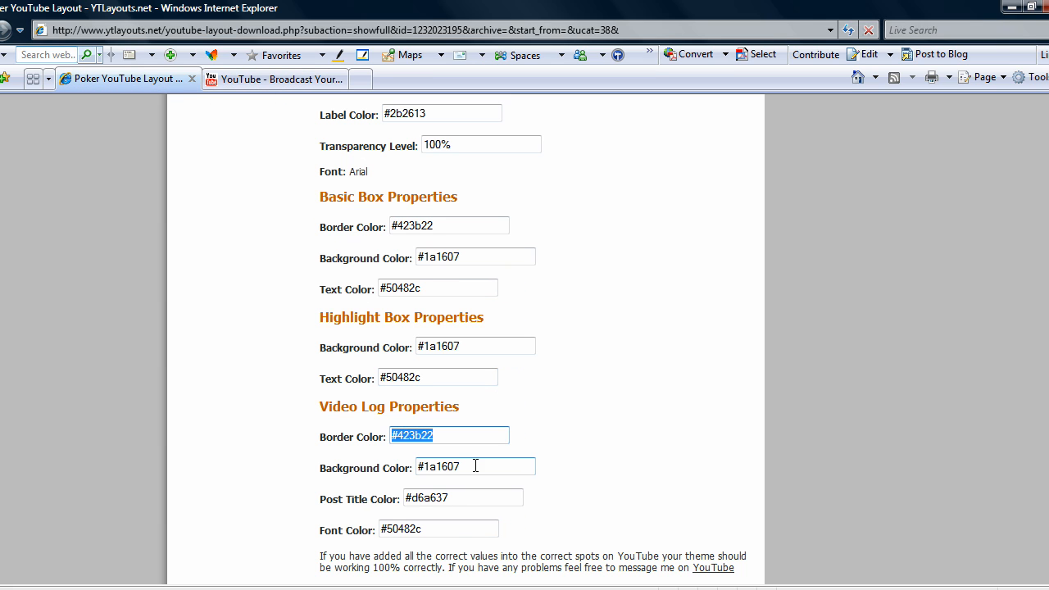
left_click(275, 79)
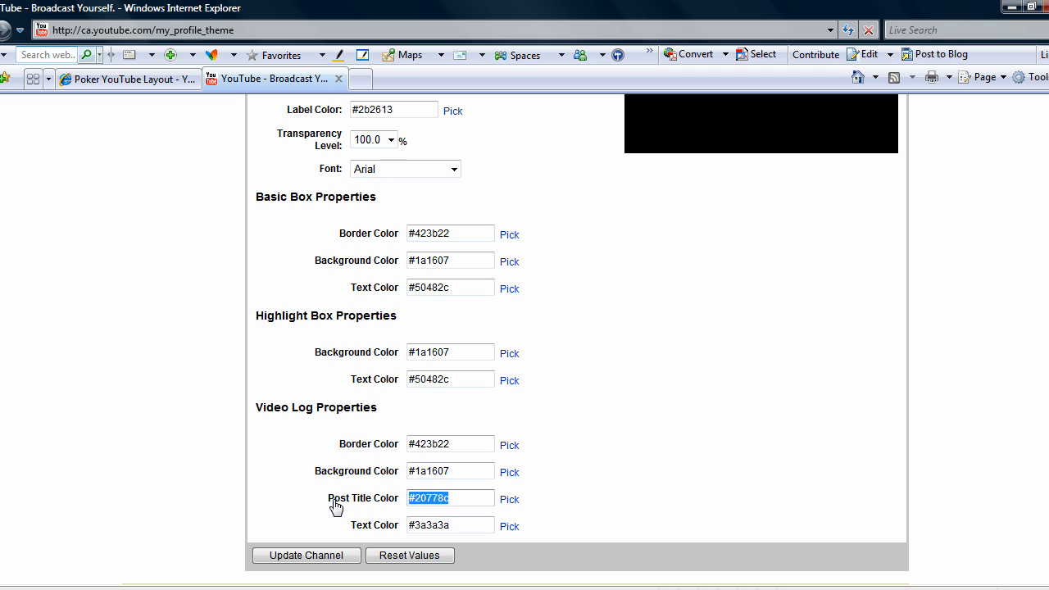
type("#1a1607")
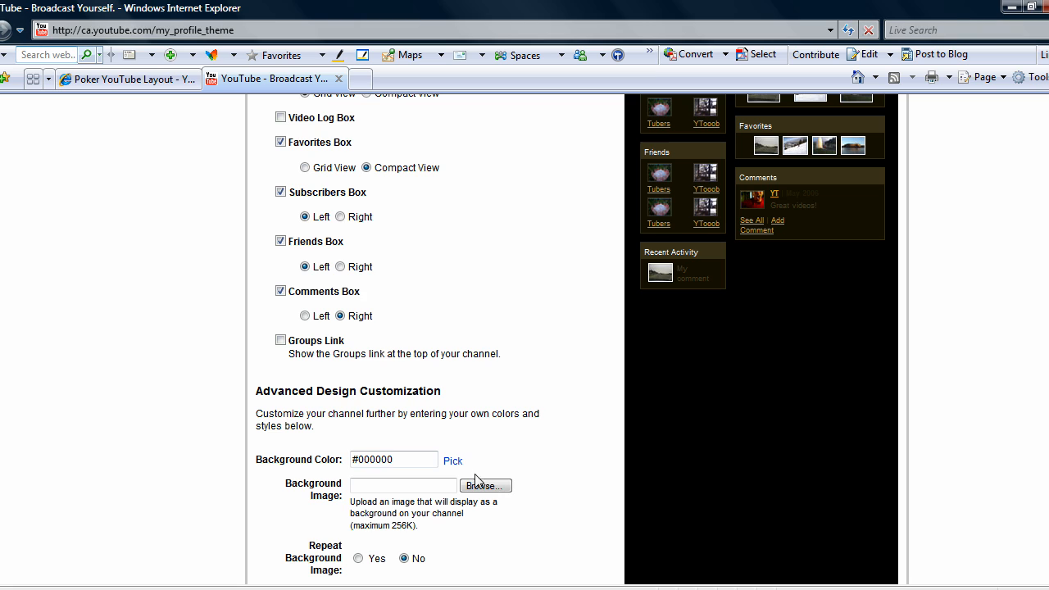
Browse to the desktop testbg.jpg as the channel background image, ready at Update Channel
left_click(485, 485)
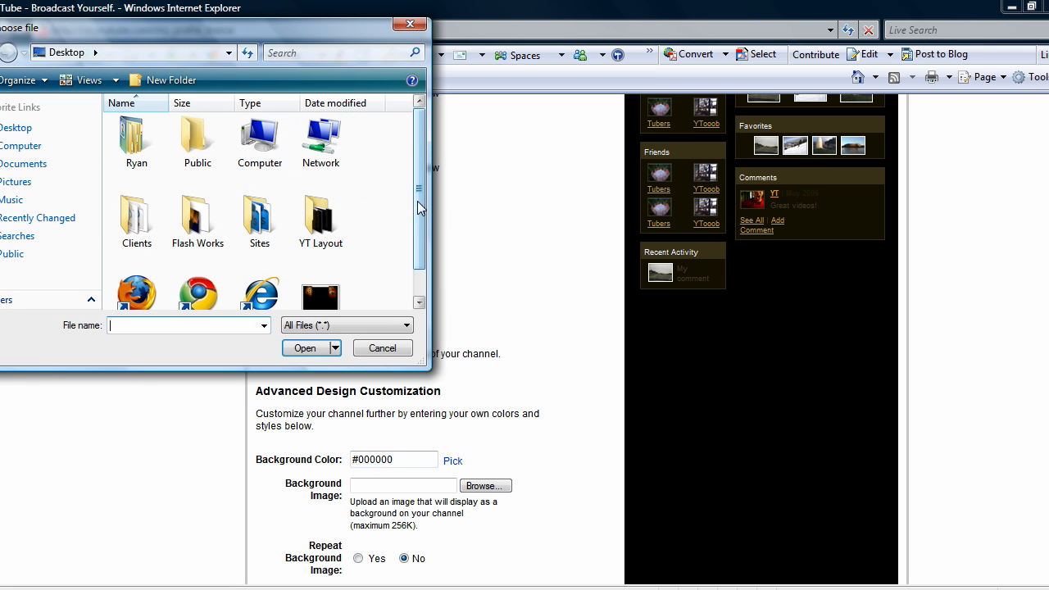
left_click(305, 347)
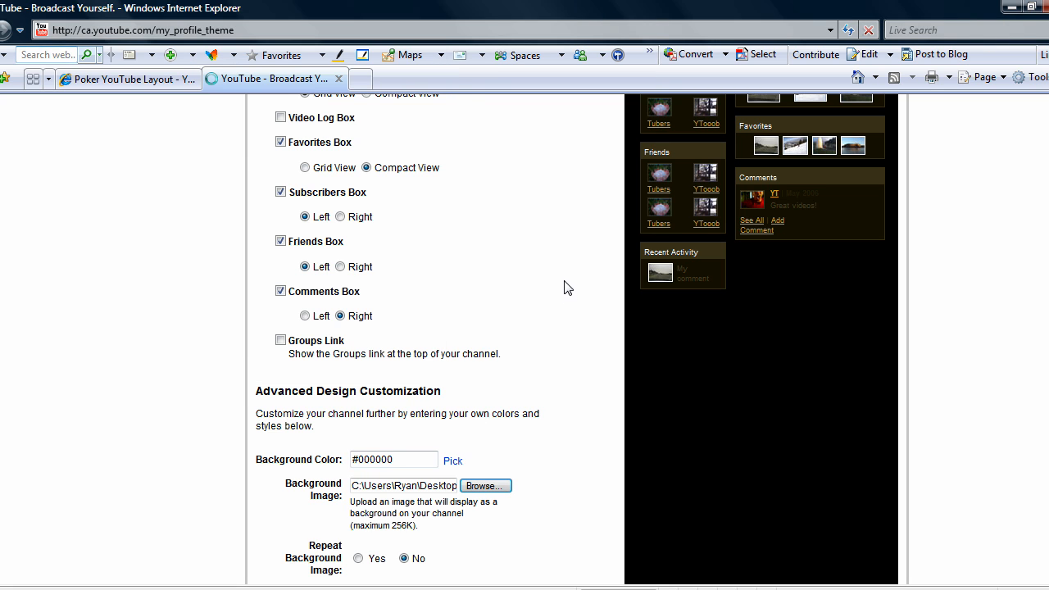
scroll("up", 3)
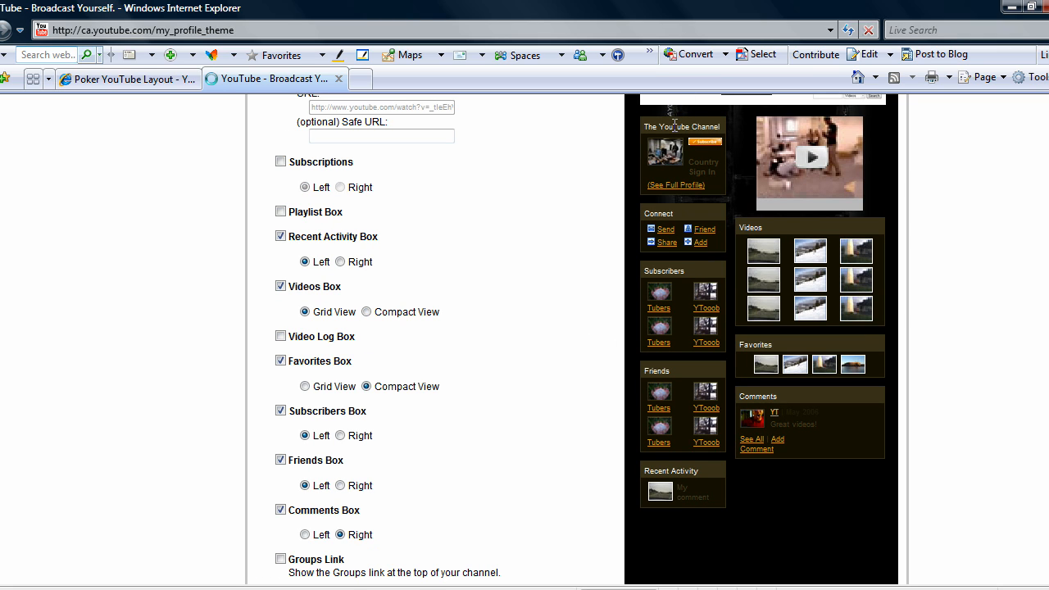
scroll("down", 3)
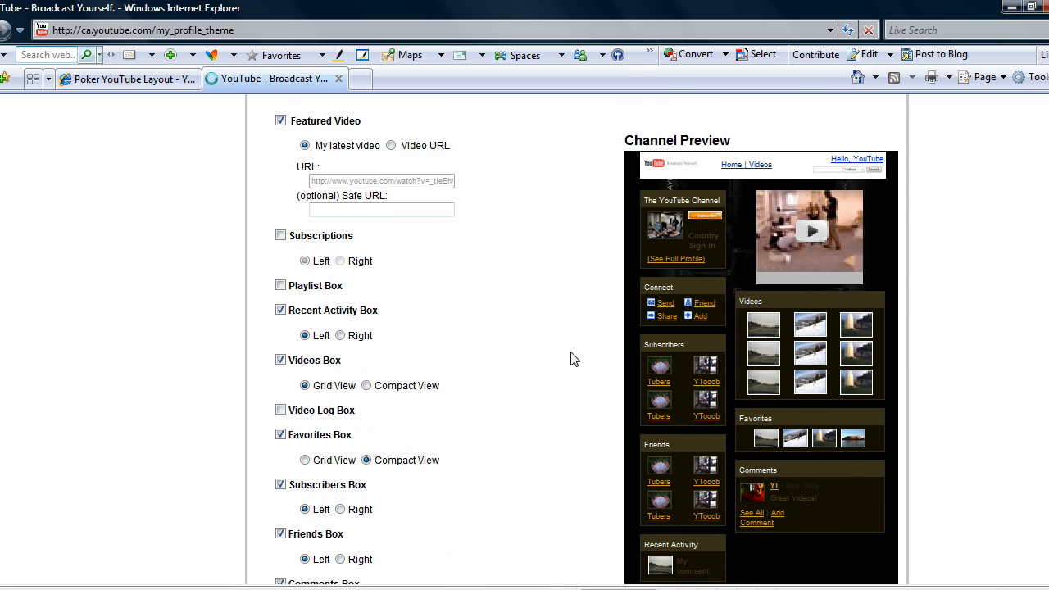
mouse_move(673, 184)
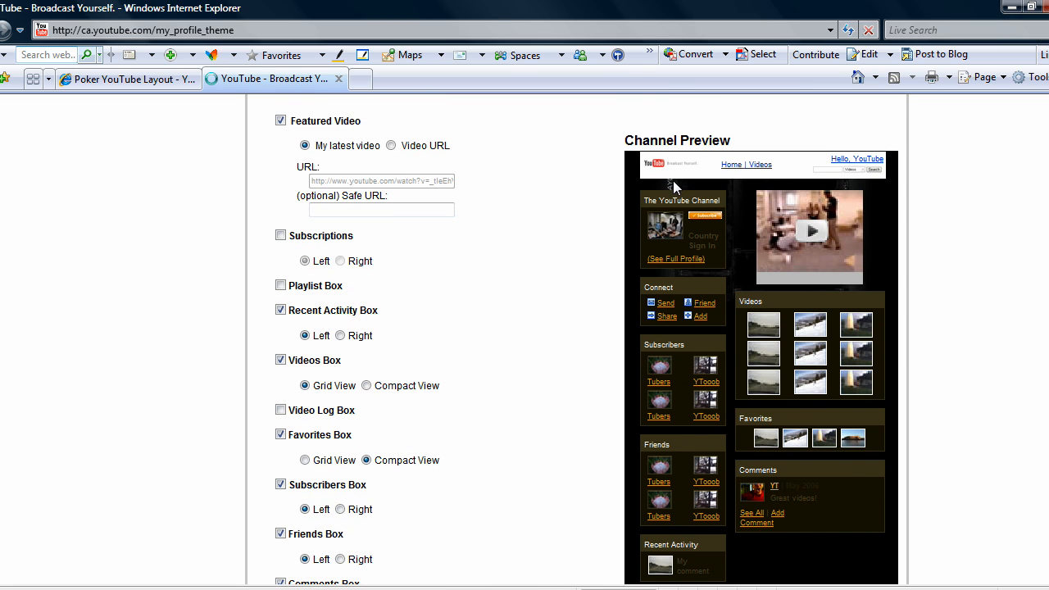
scroll("down", 3)
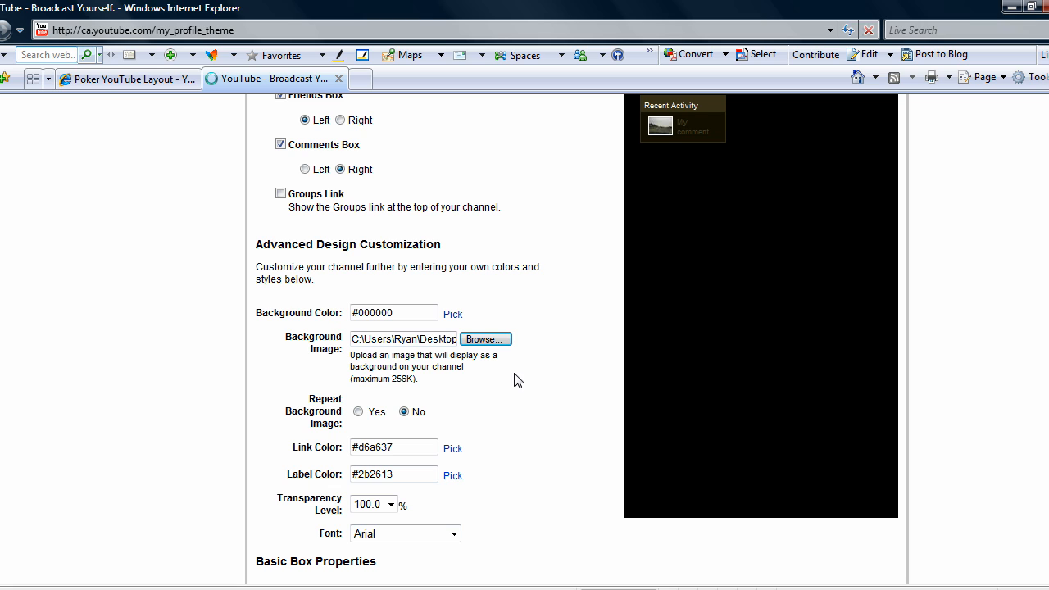
mouse_move(567, 395)
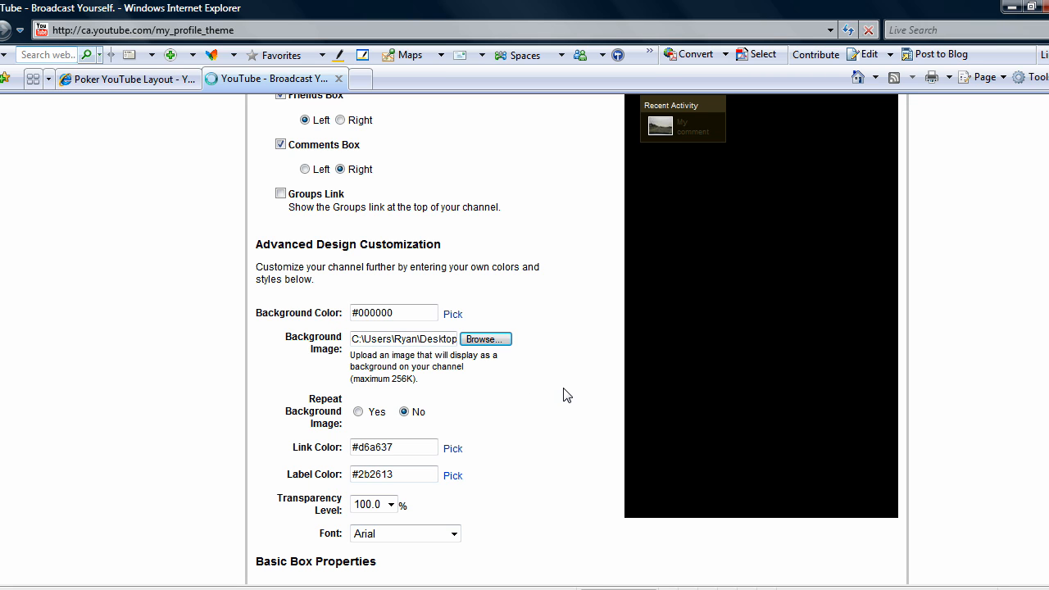
mouse_move(479, 403)
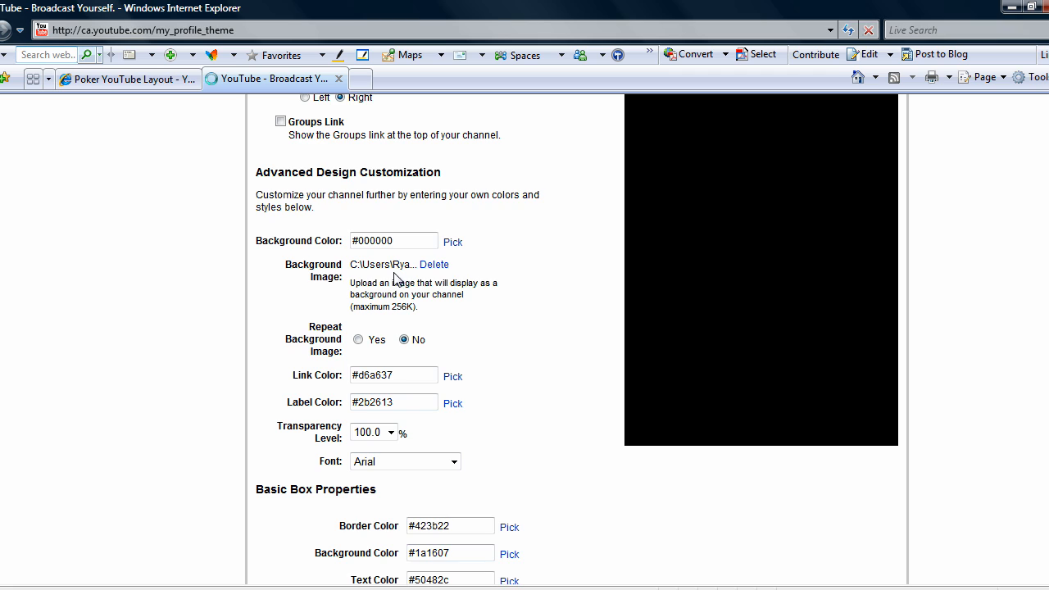
scroll("down", 3)
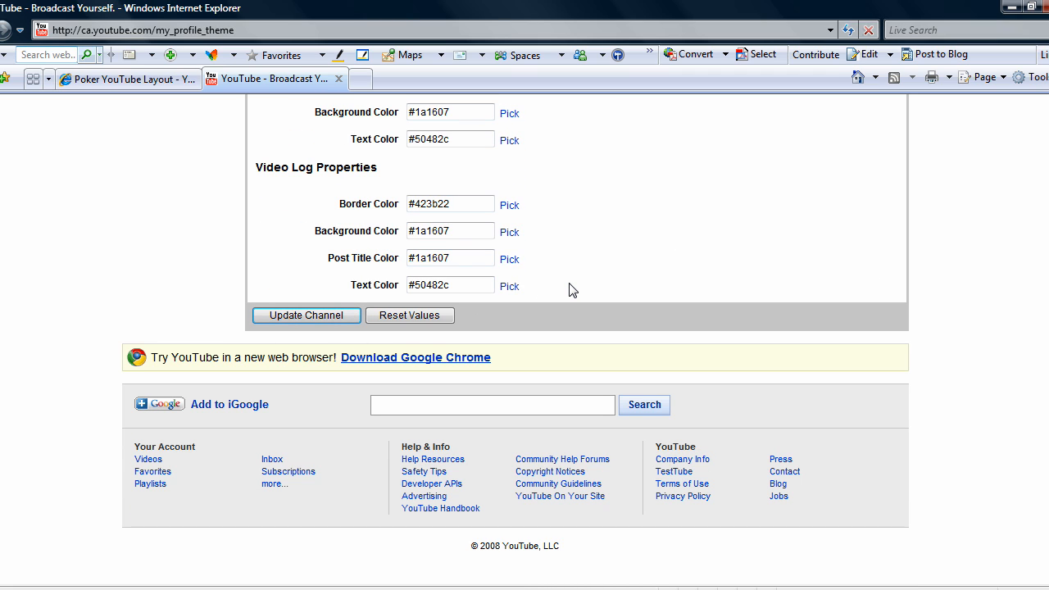
Submit Update Channel twice to save the dark colour scheme
left_click(304, 314)
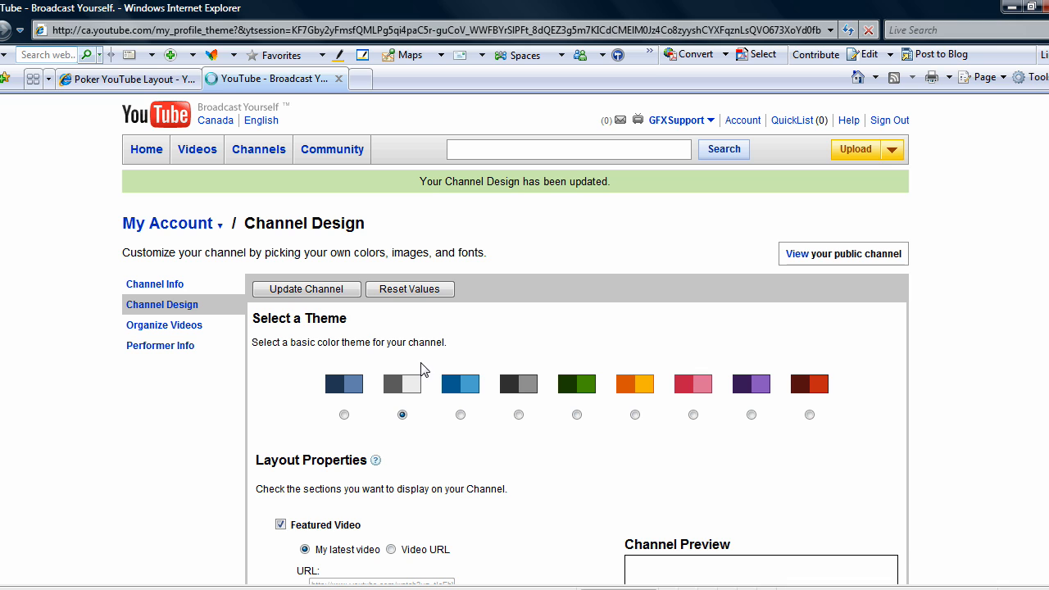
scroll("down", 3)
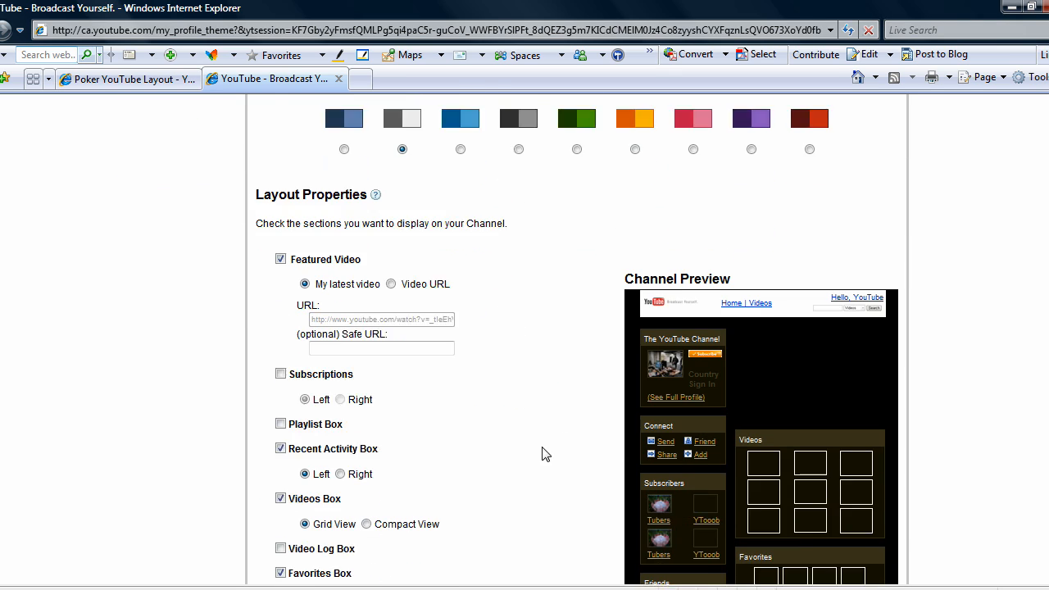
scroll("down", 3)
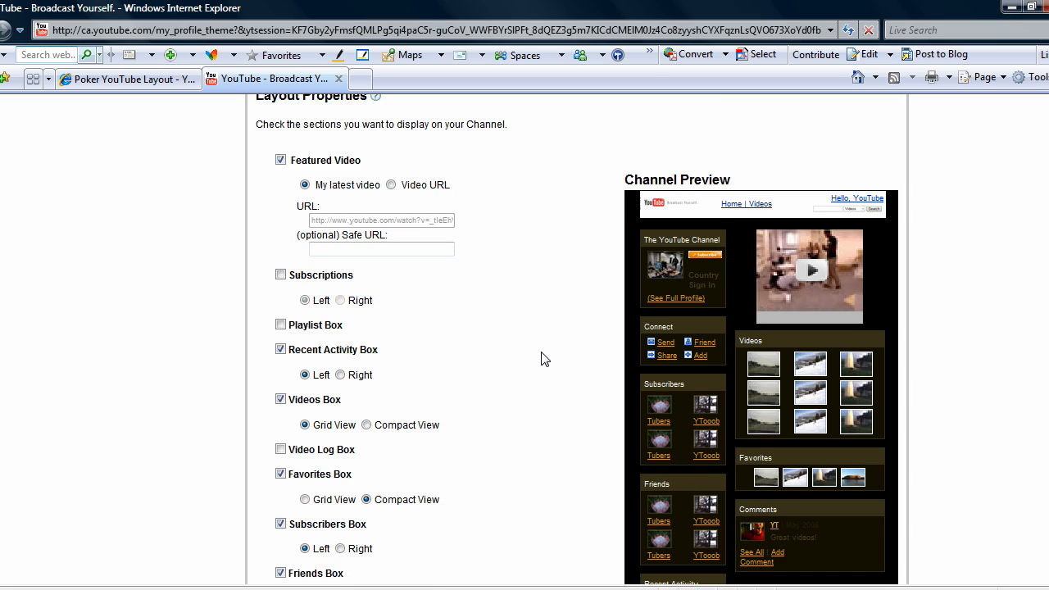
scroll("down", 3)
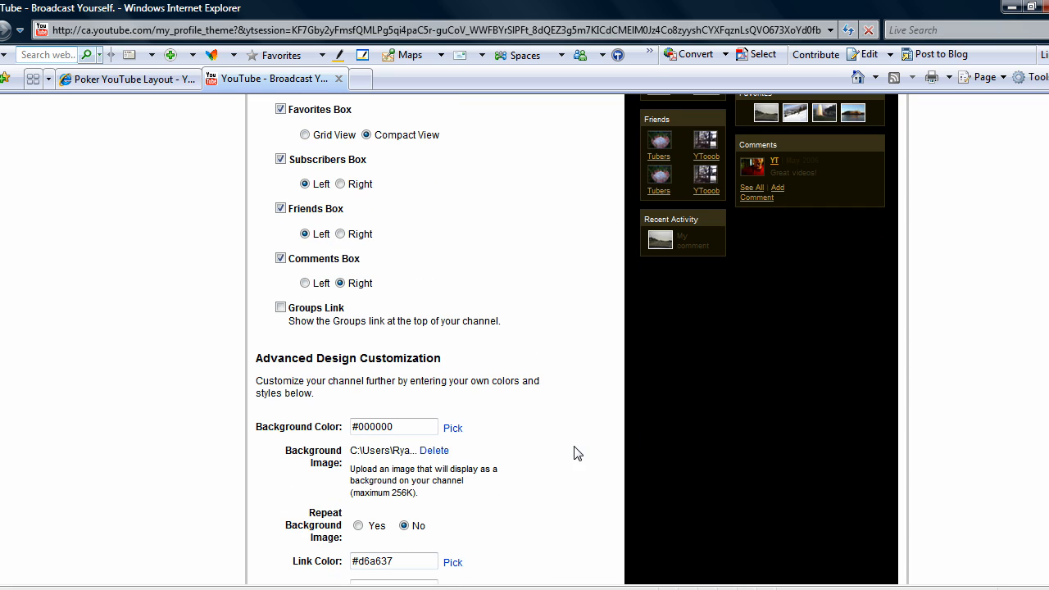
scroll("down", 3)
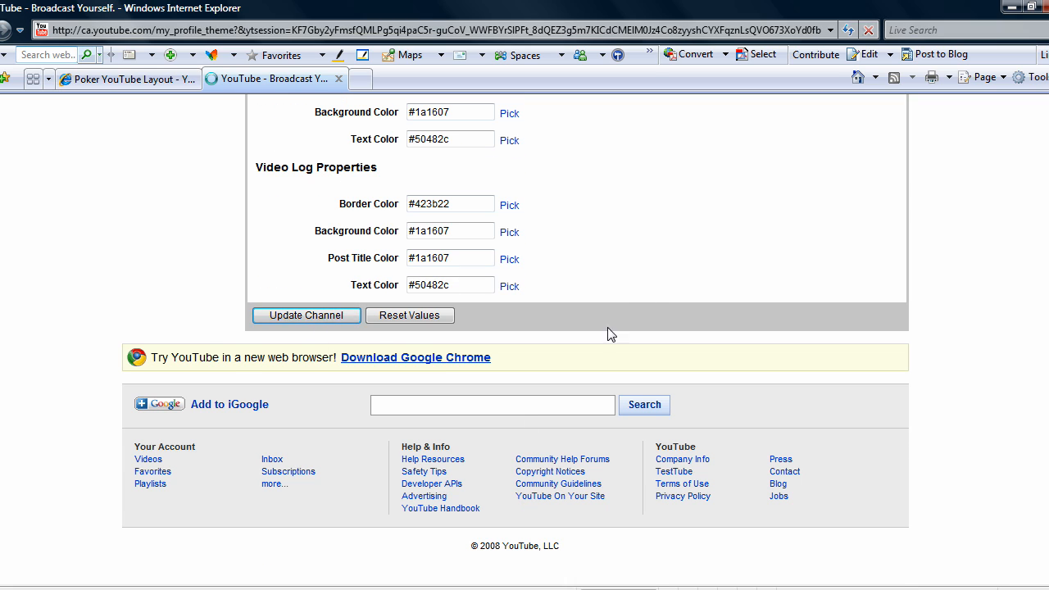
left_click(304, 314)
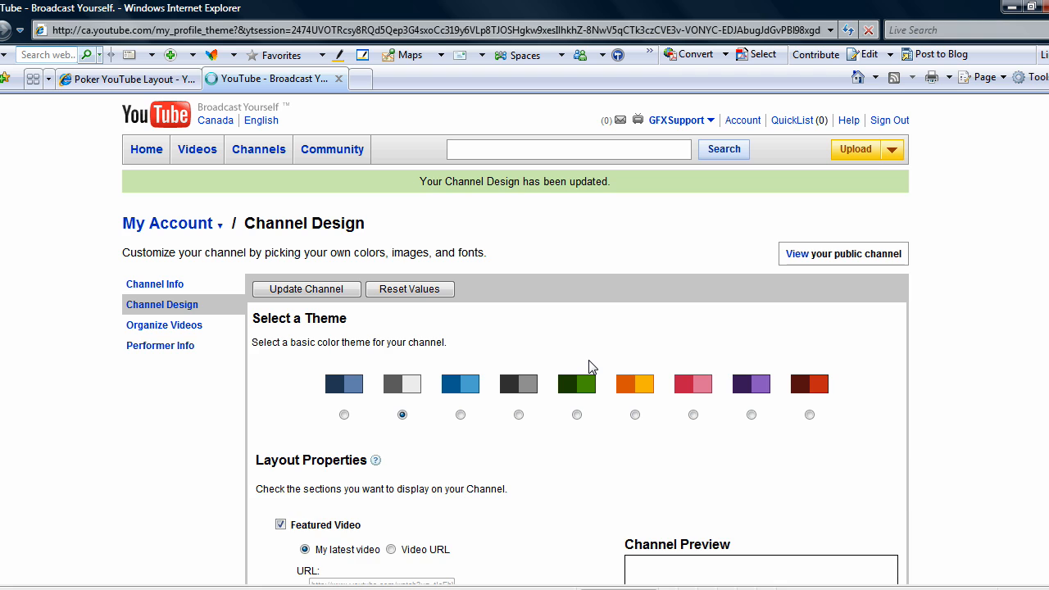
scroll("down", 3)
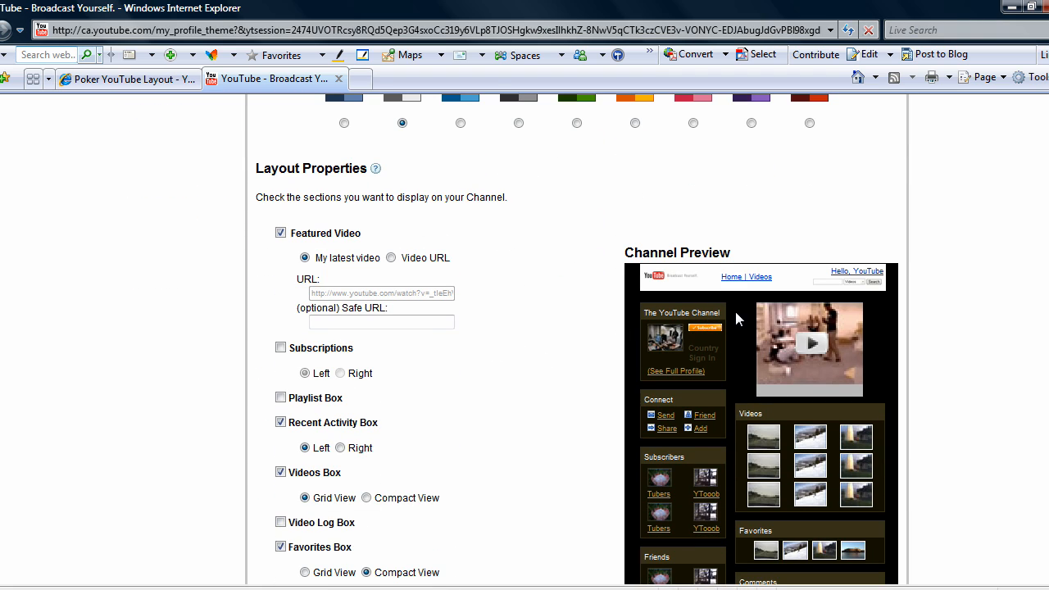
scroll("down", 3)
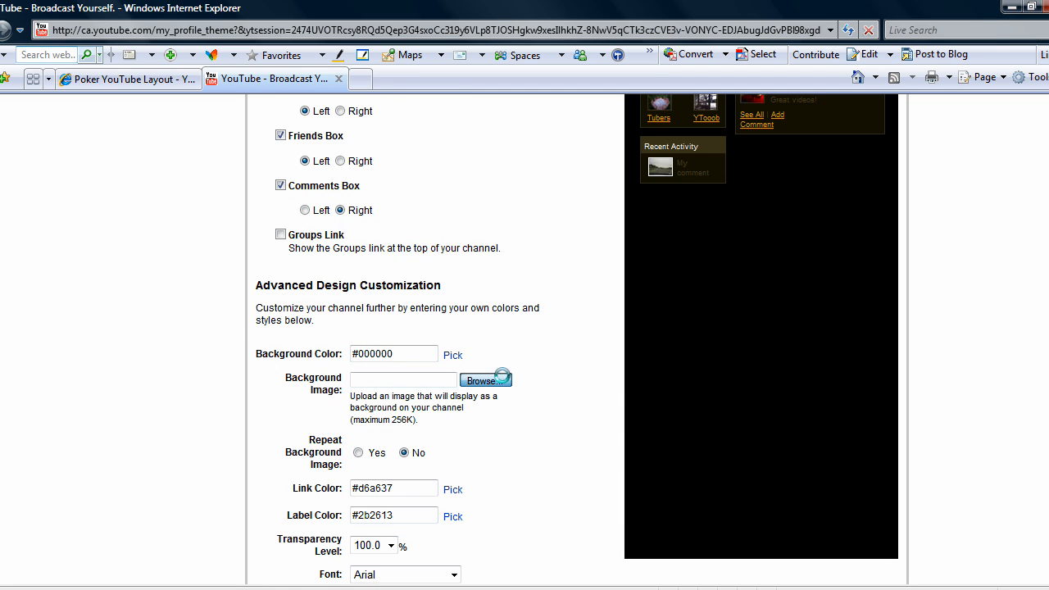
Re-attach the poker background image and update the channel so YouTube confirms the design
left_click(485, 381)
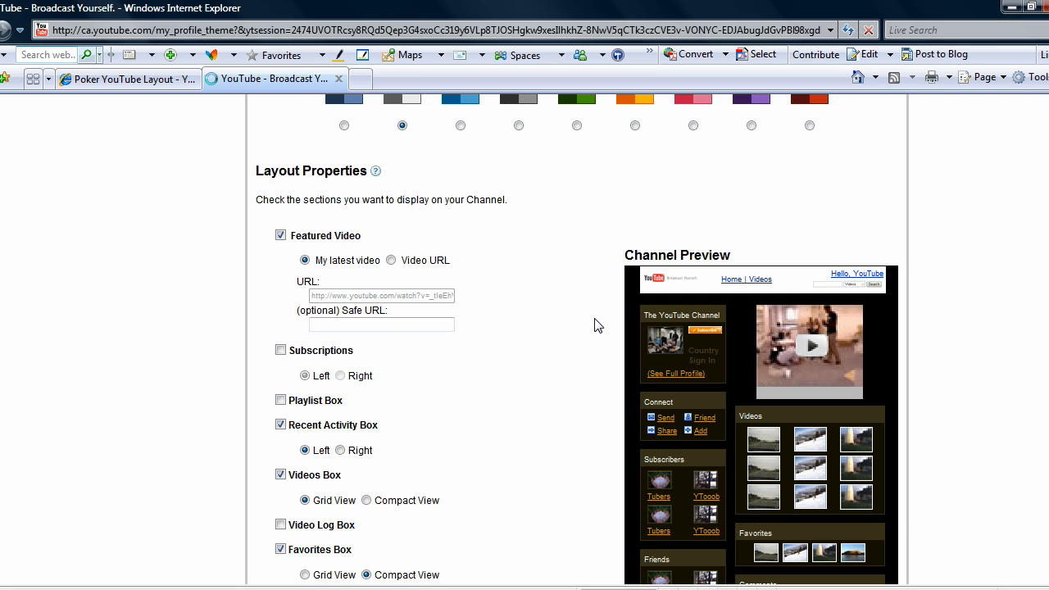
mouse_move(605, 449)
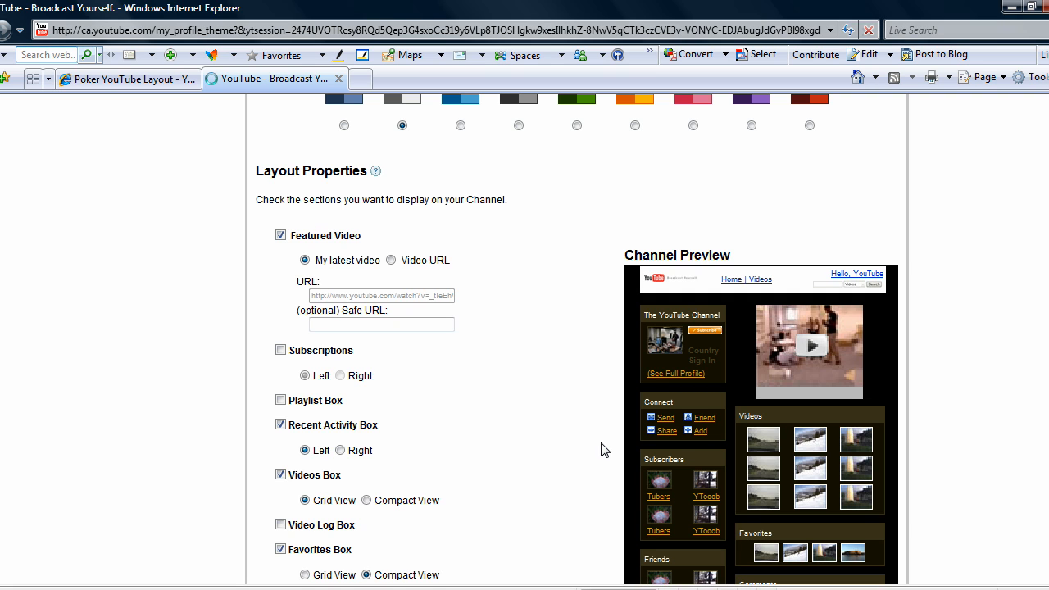
scroll("down", 3)
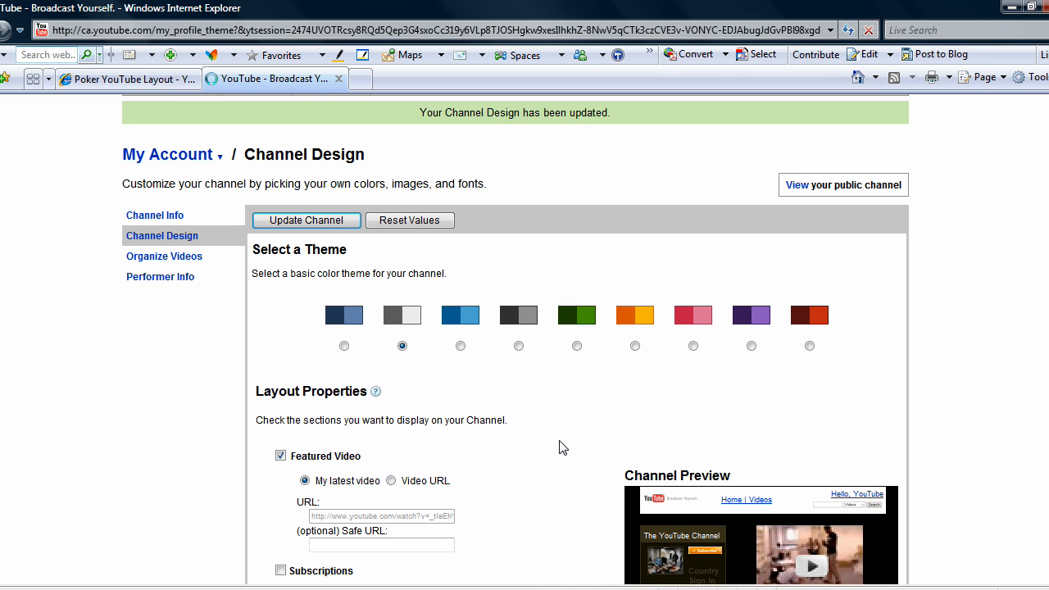
scroll("down", 3)
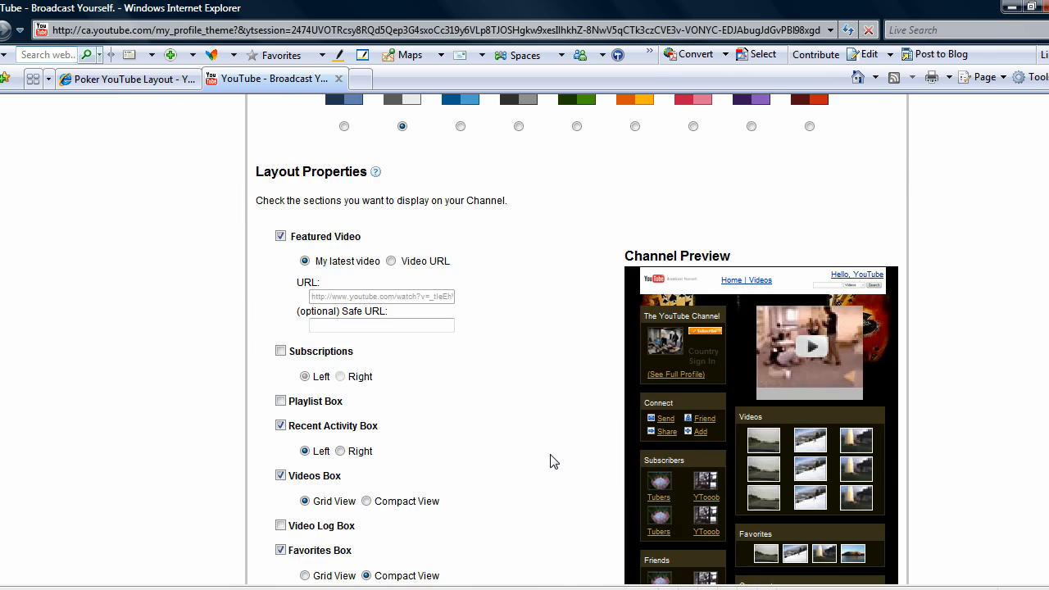
scroll("down", 3)
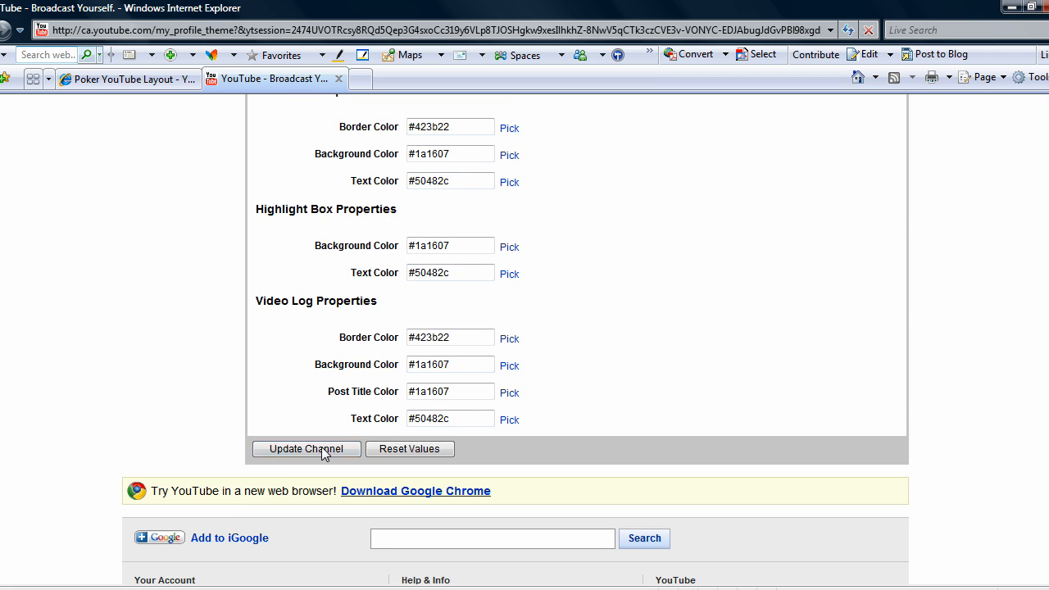
left_click(306, 449)
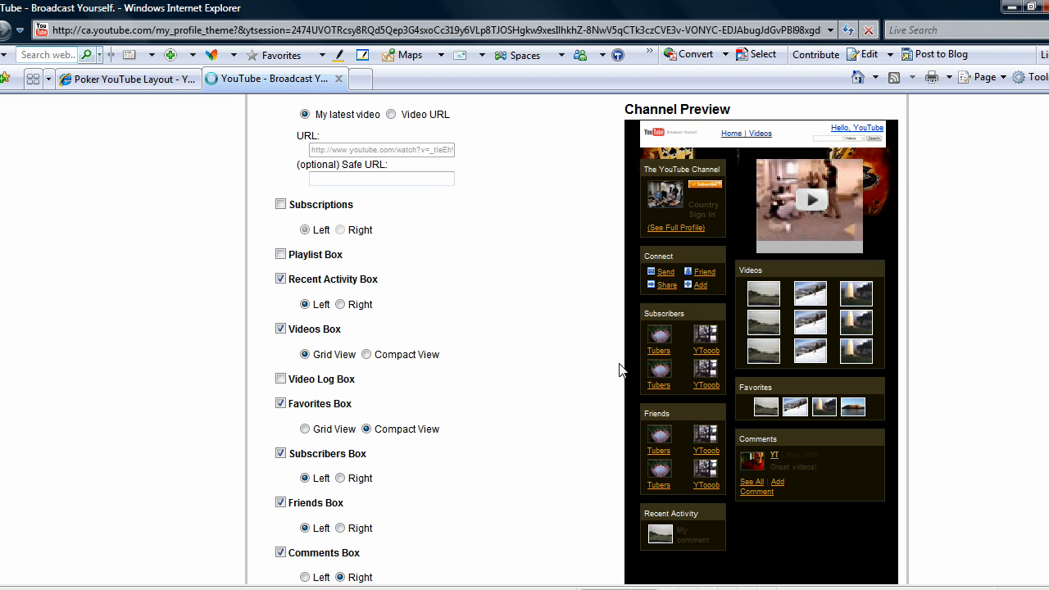
left_click(304, 288)
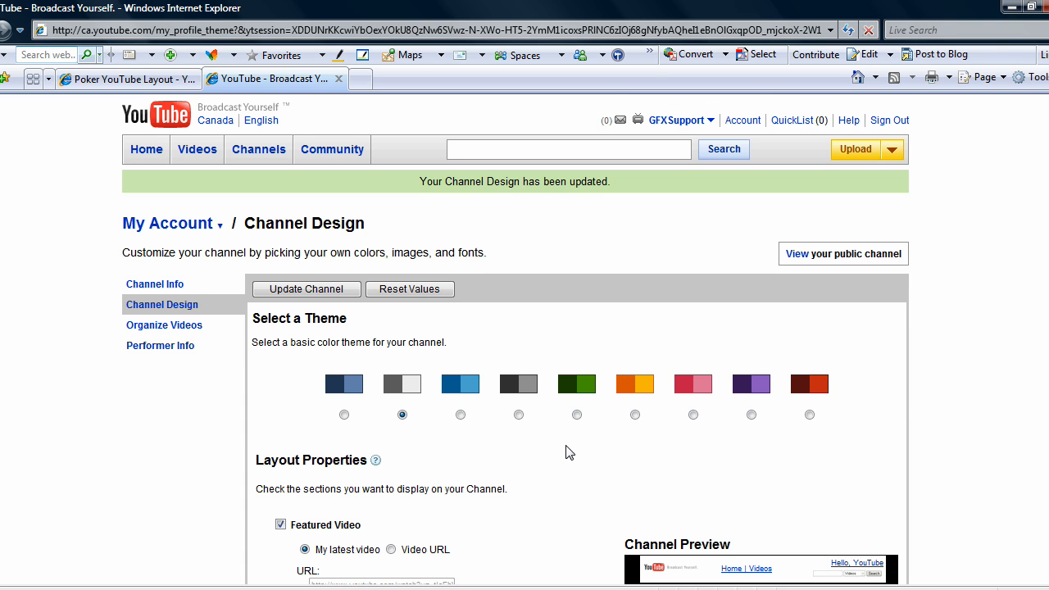
scroll("down", 3)
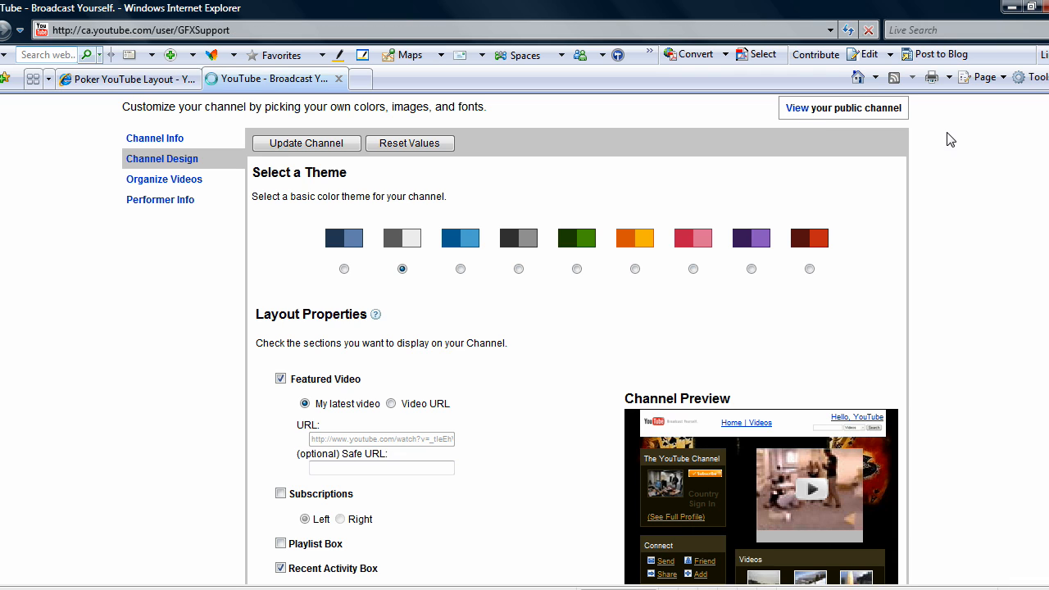
View the public GFXSupport channel showing the poker playing-card background and dark layout
left_click(842, 108)
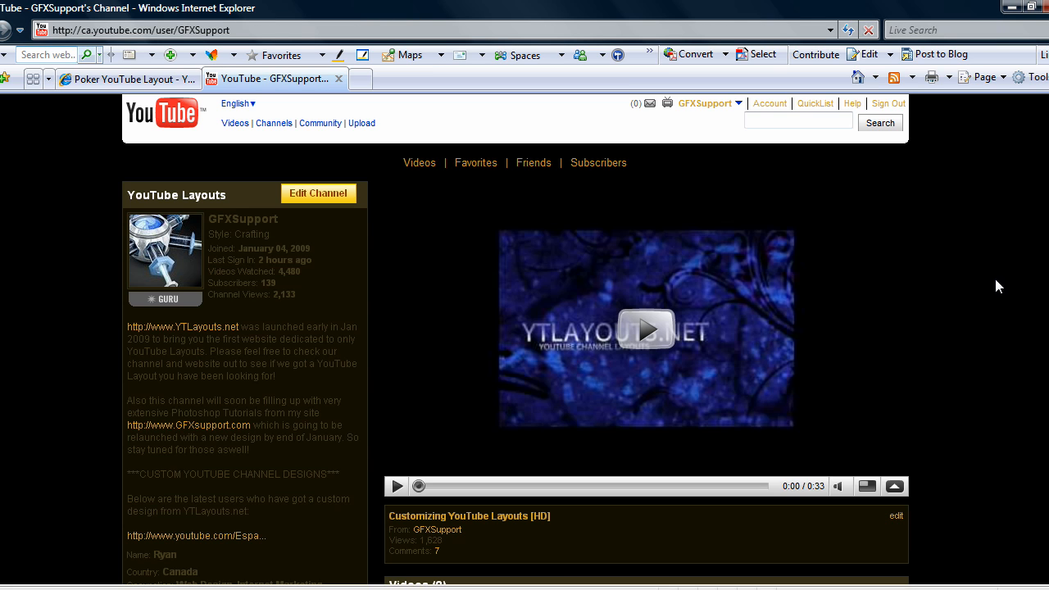
mouse_move(974, 279)
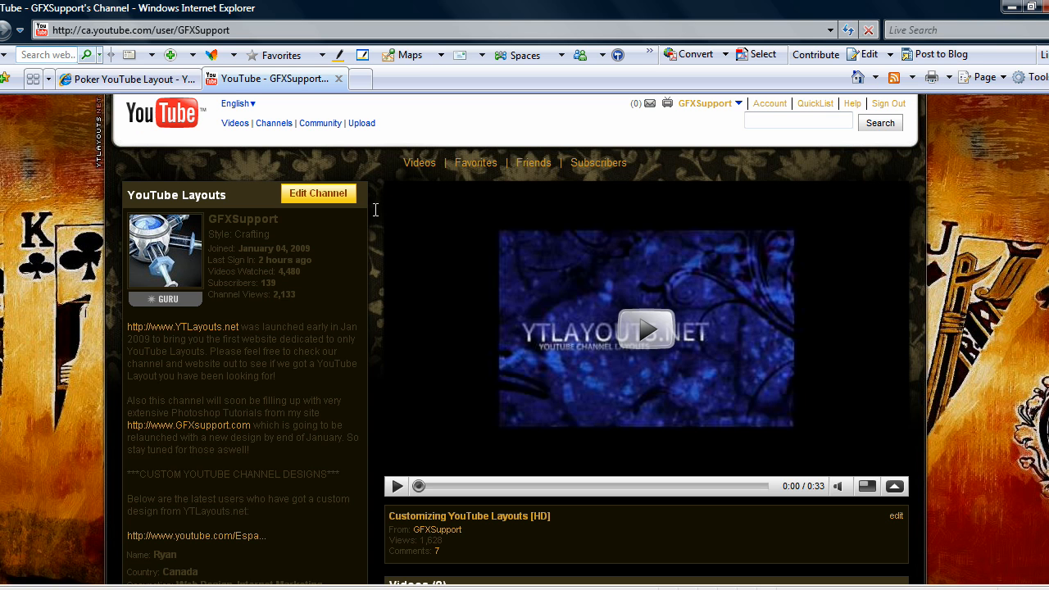
scroll("down", 3)
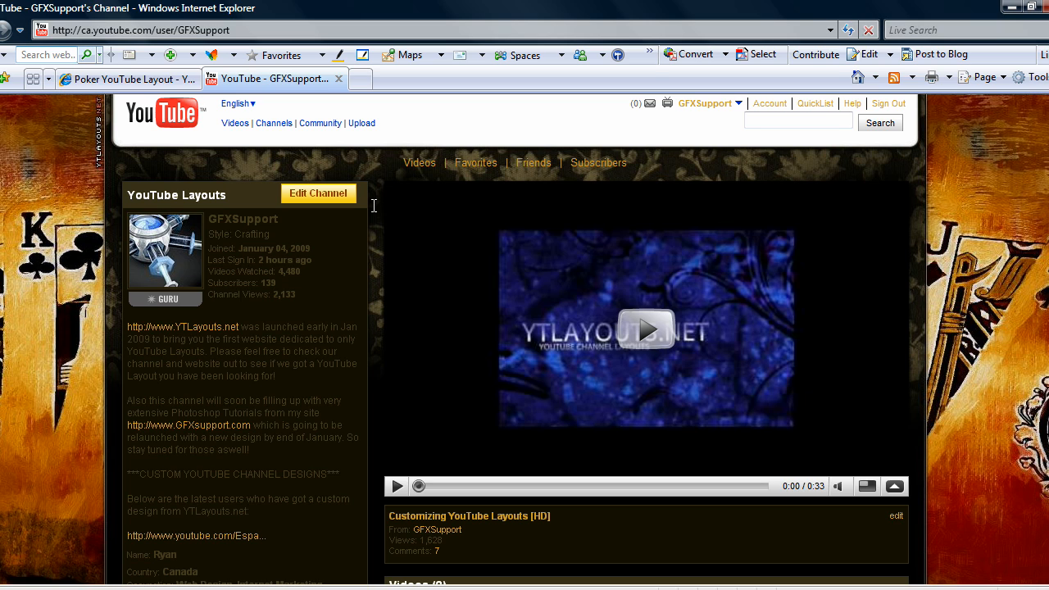
scroll("down", 3)
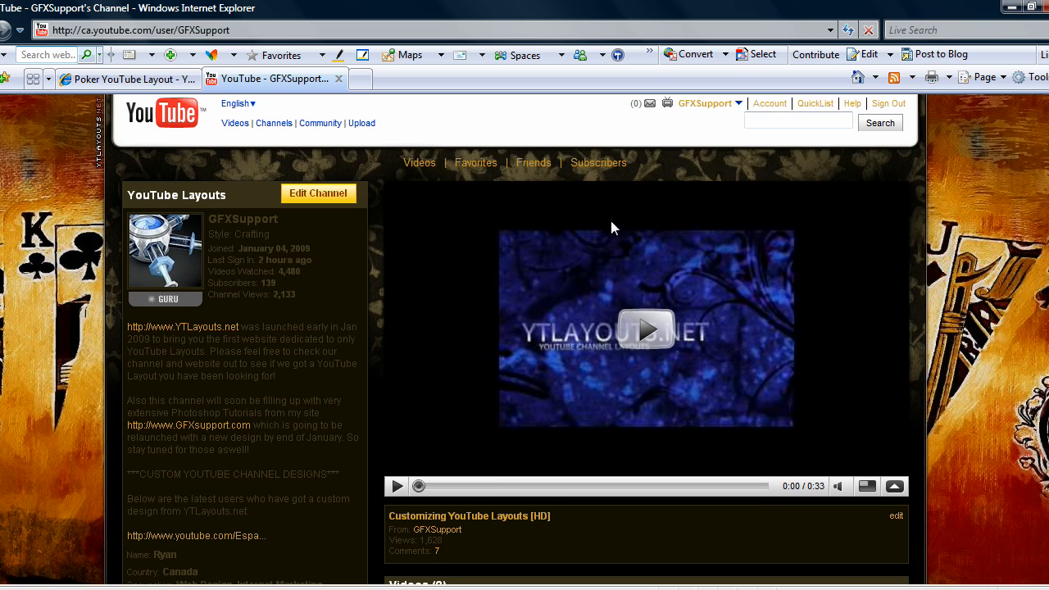
mouse_move(424, 249)
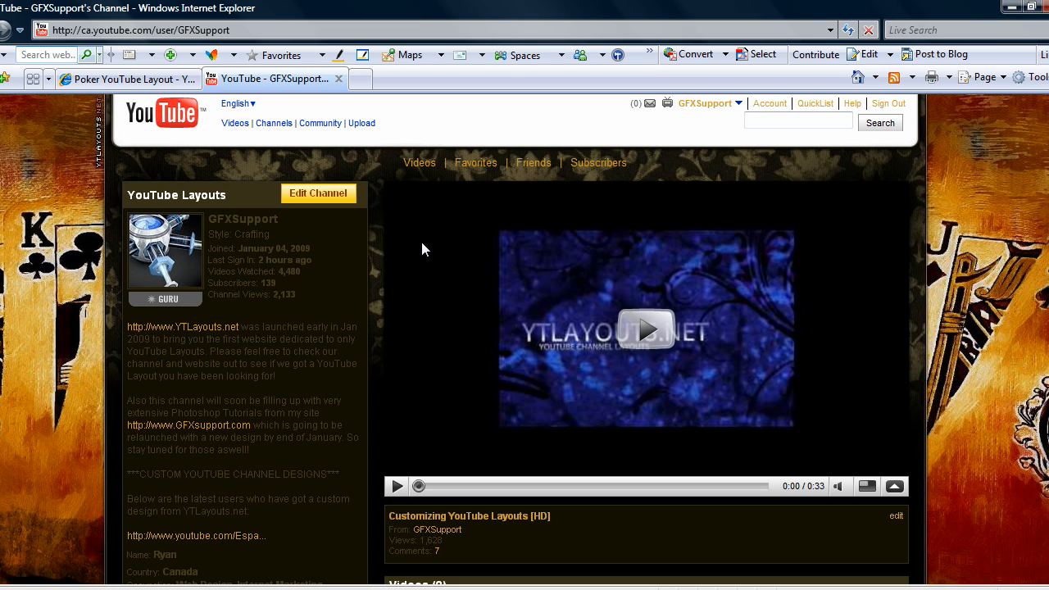
mouse_move(321, 308)
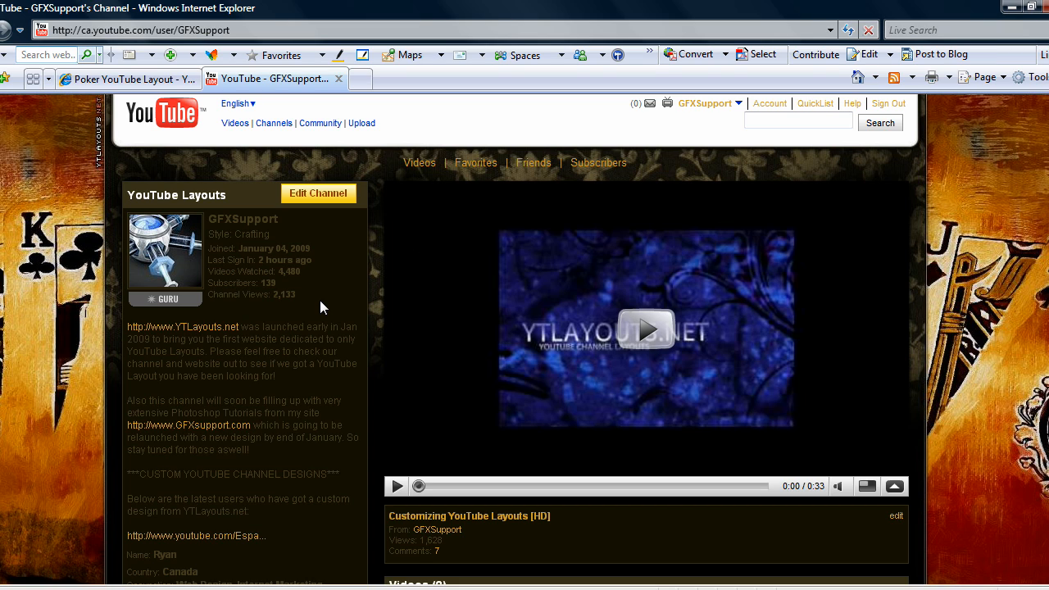